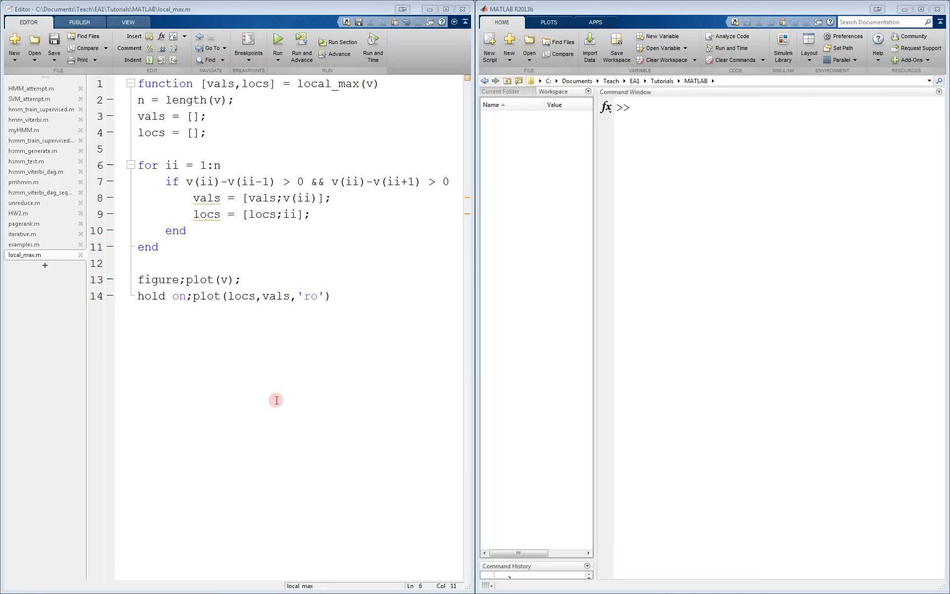
{"action": "mouse_move", "coordinate": [251, 392]}
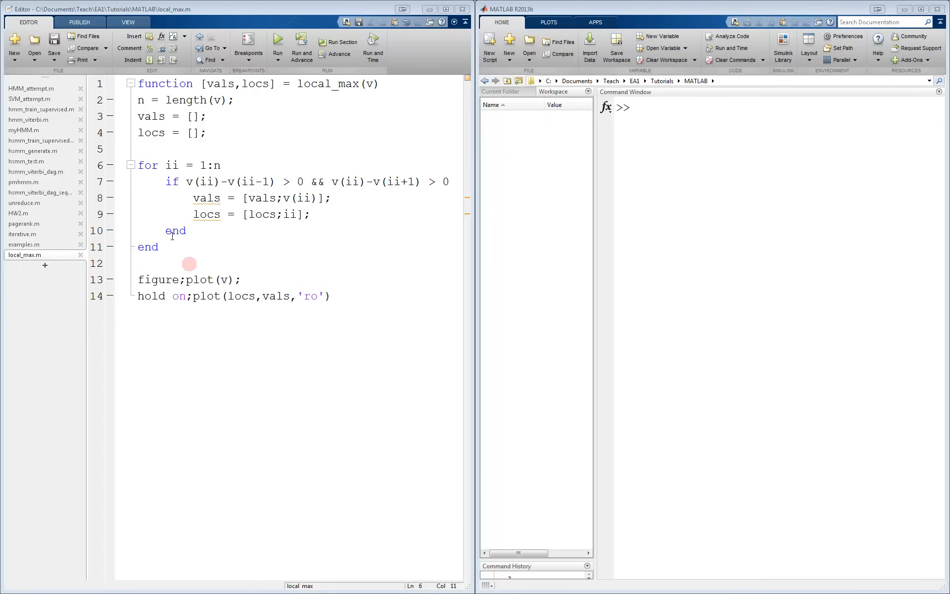
{"action": "mouse_move", "coordinate": [111, 100]}
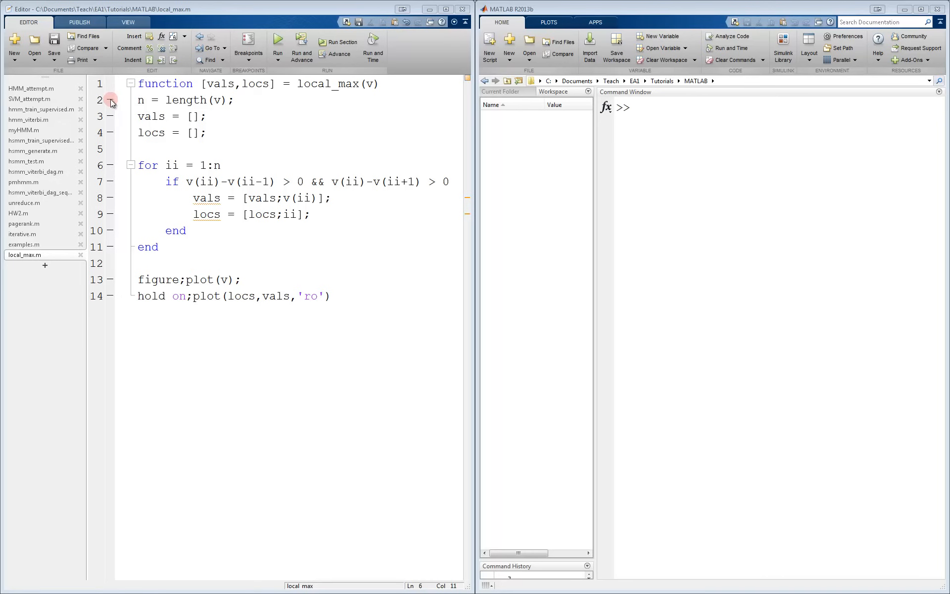
Create a random 10-by-1 test vector a with rand(10,1)
{"action": "left_click", "coordinate": [110, 99]}
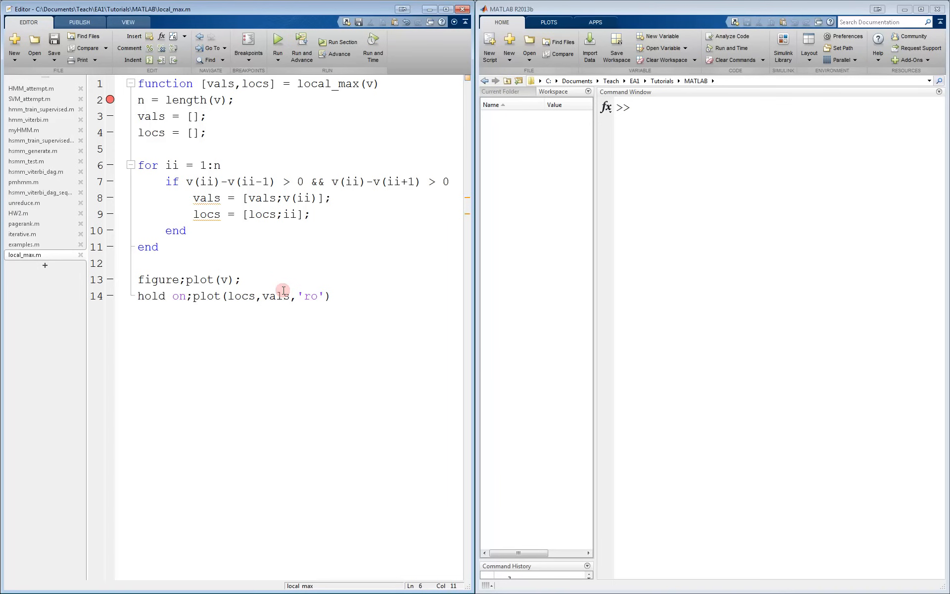
{"action": "left_click", "coordinate": [207, 165]}
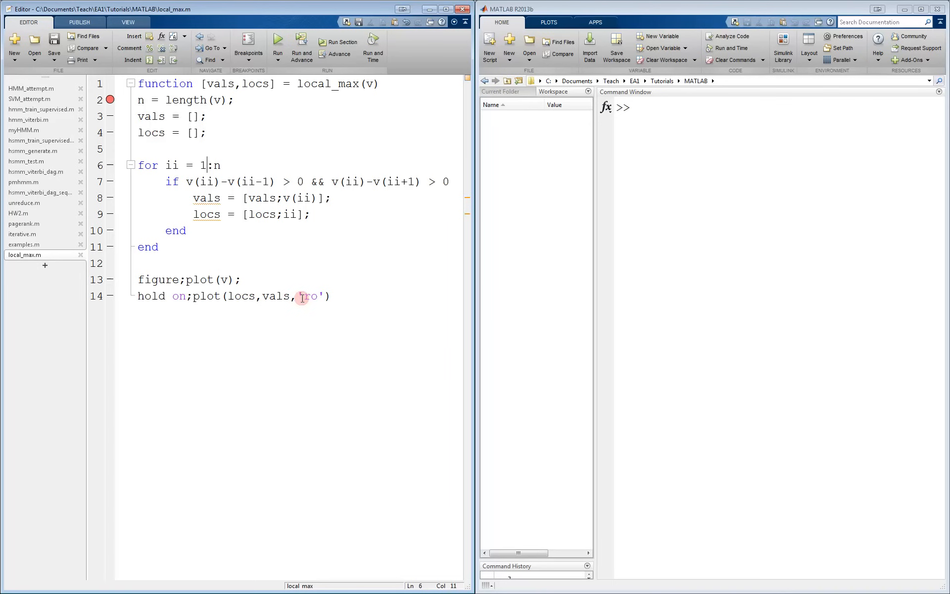
{"action": "left_click", "coordinate": [206, 133]}
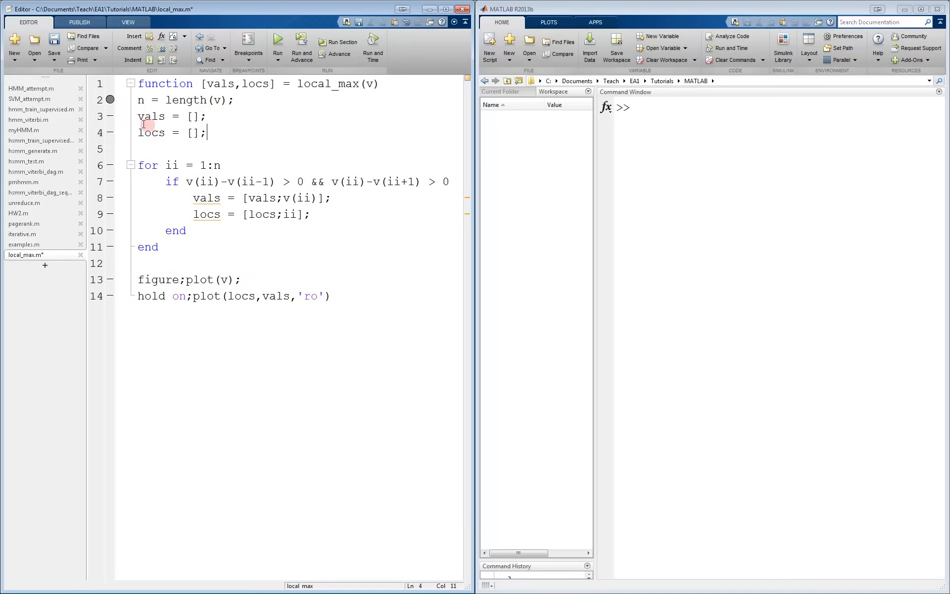
{"action": "left_click", "coordinate": [54, 46]}
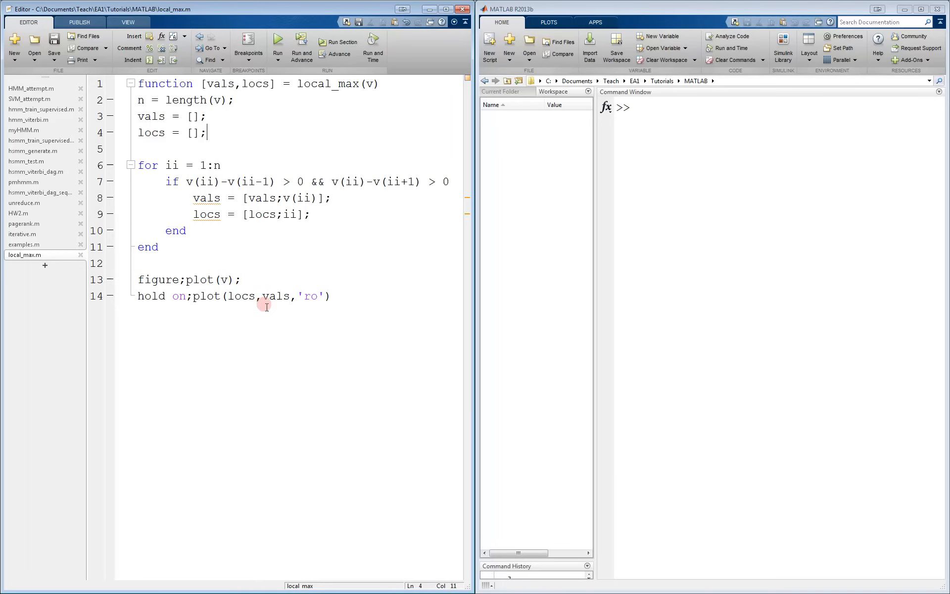
{"action": "mouse_move", "coordinate": [347, 352]}
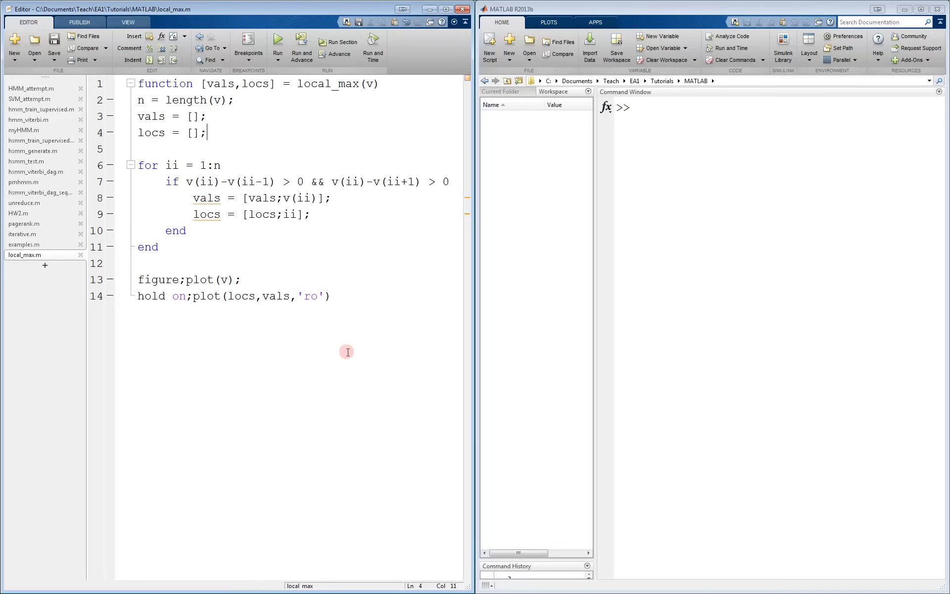
{"action": "type", "text": "a"}
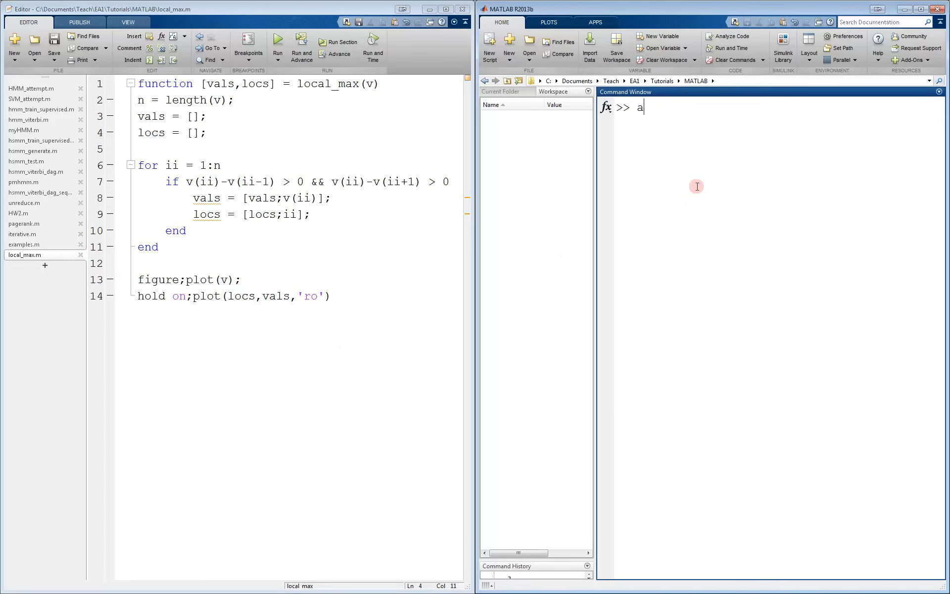
{"action": "type", "text": "= rand"}
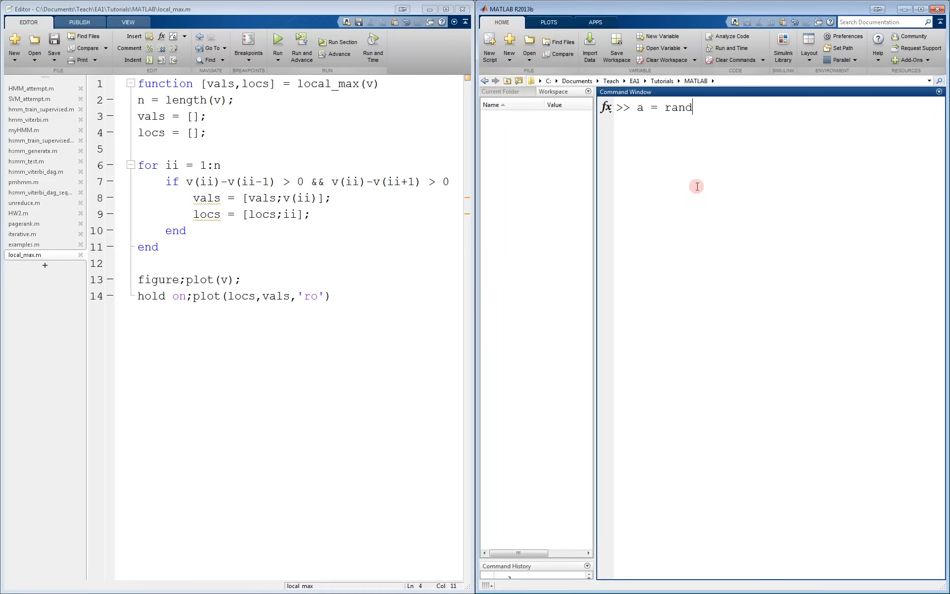
{"action": "type", "text": "(10,1)"}
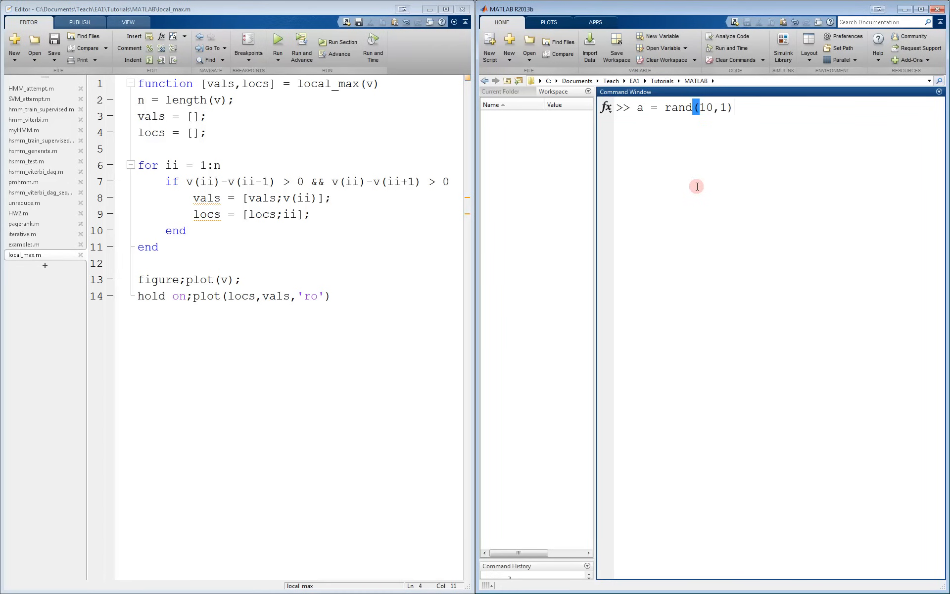
{"action": "key", "text": "Return"}
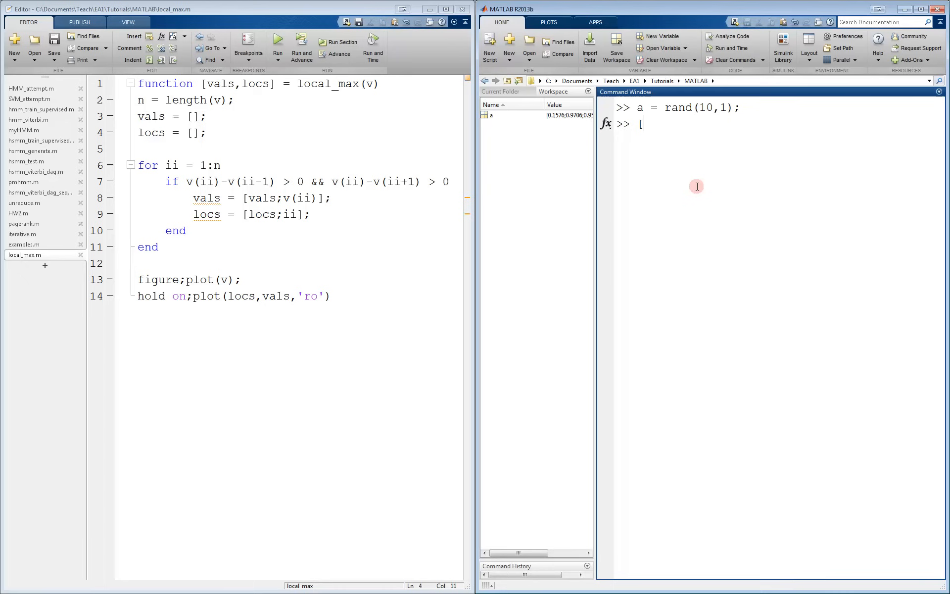
Run [V,L] = local_max(a), which fails with an invalid v(0) index at line 7
{"action": "type", "text": "V,"}
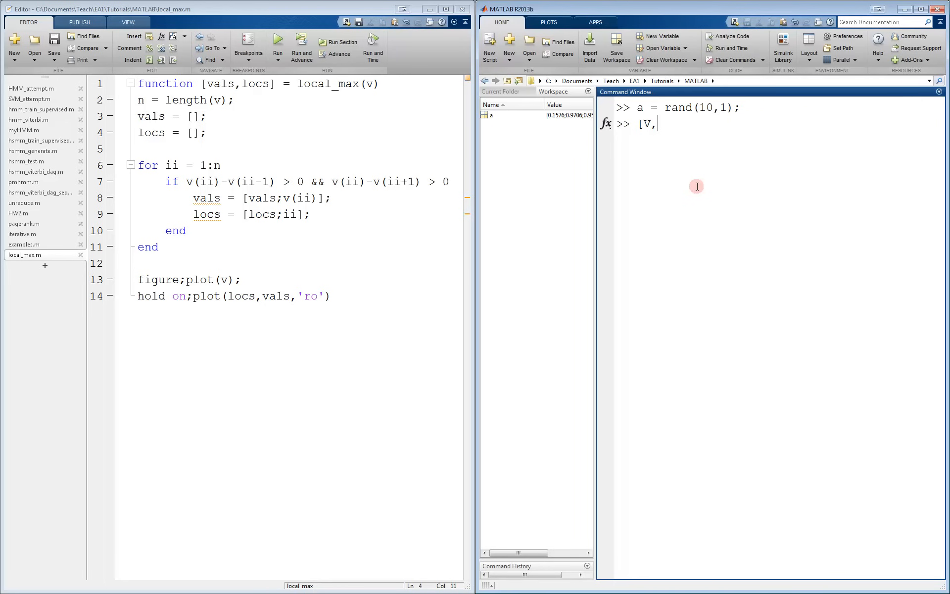
{"action": "type", "text": "L"}
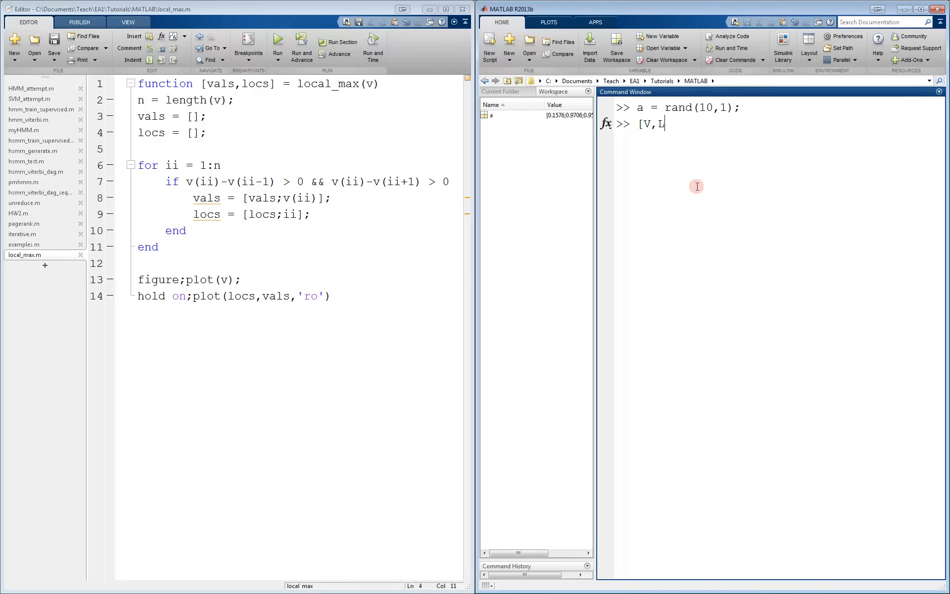
{"action": "type", "text": "] ="}
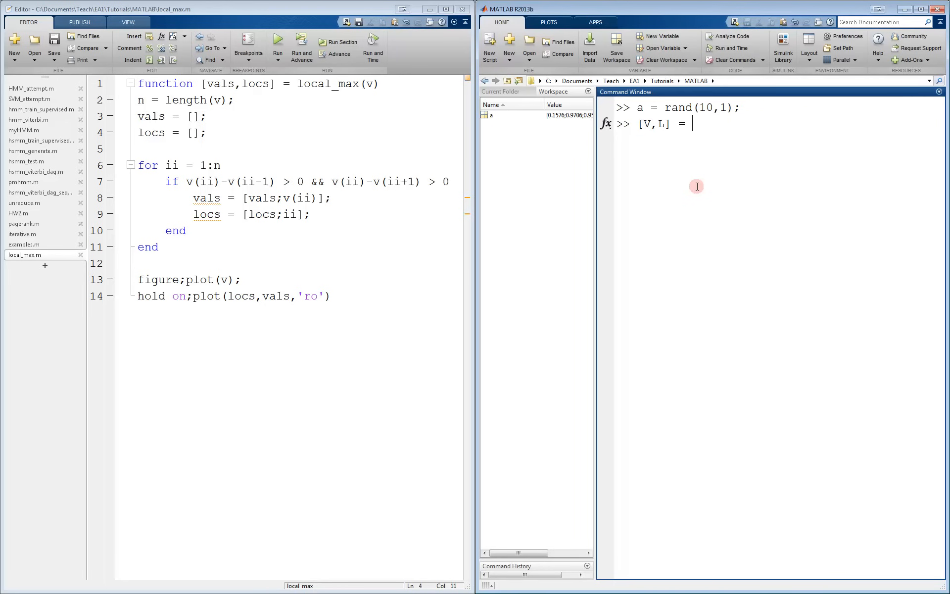
{"action": "type", "text": "local_max("}
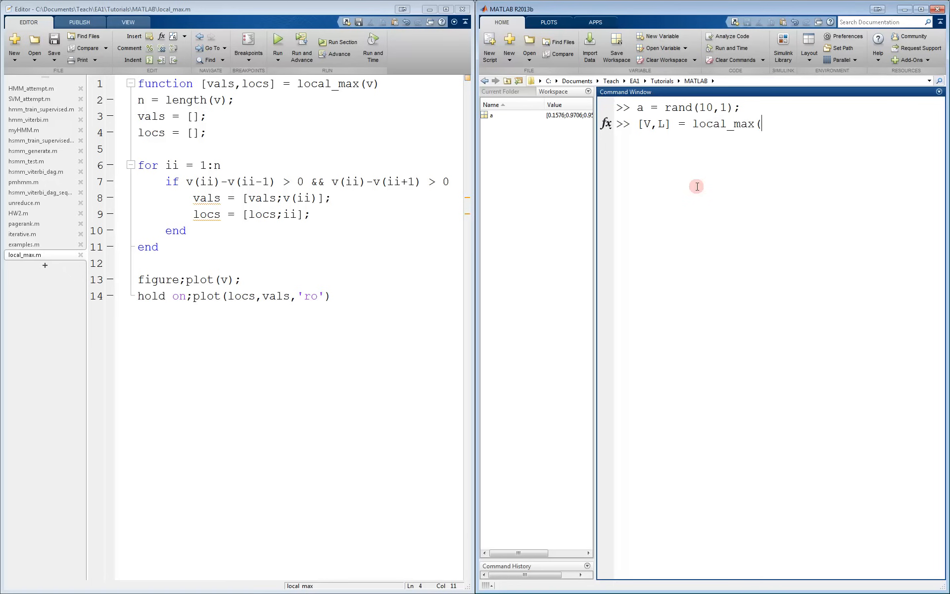
{"action": "type", "text": "a);"}
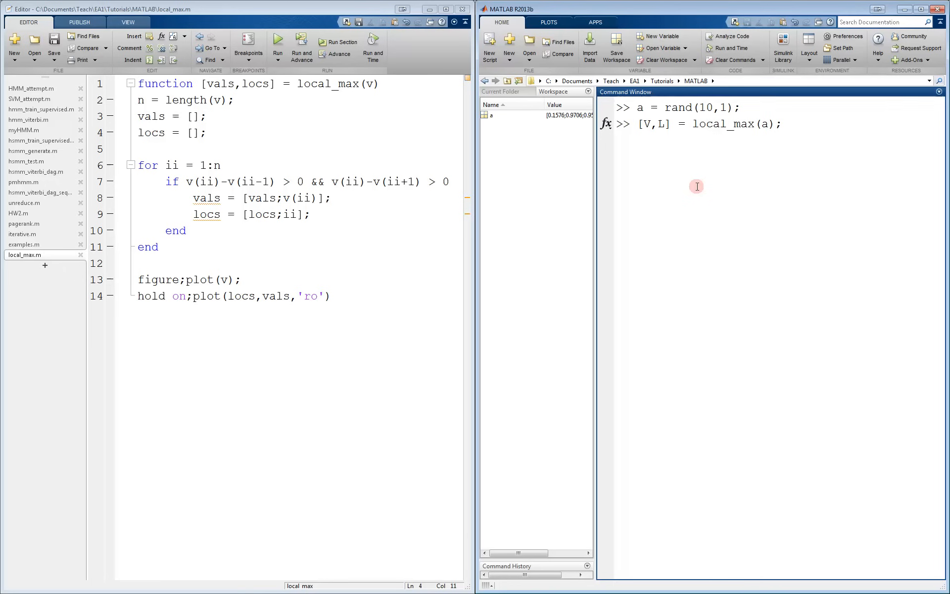
{"action": "key", "text": "Return"}
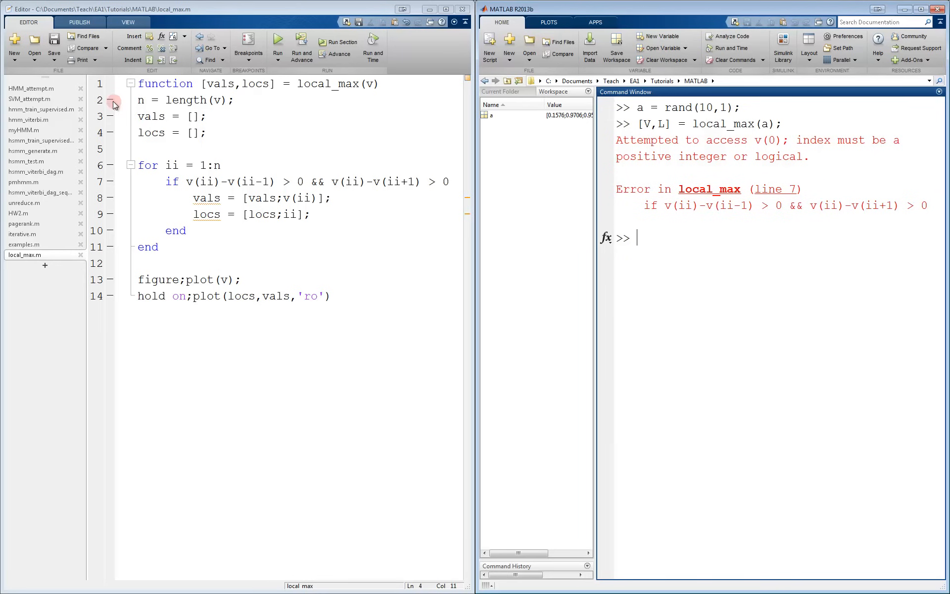
Put a breakpoint on line 2 and rerun [V,L] = local_max(a) so it pauses there
{"action": "left_click", "coordinate": [111, 100]}
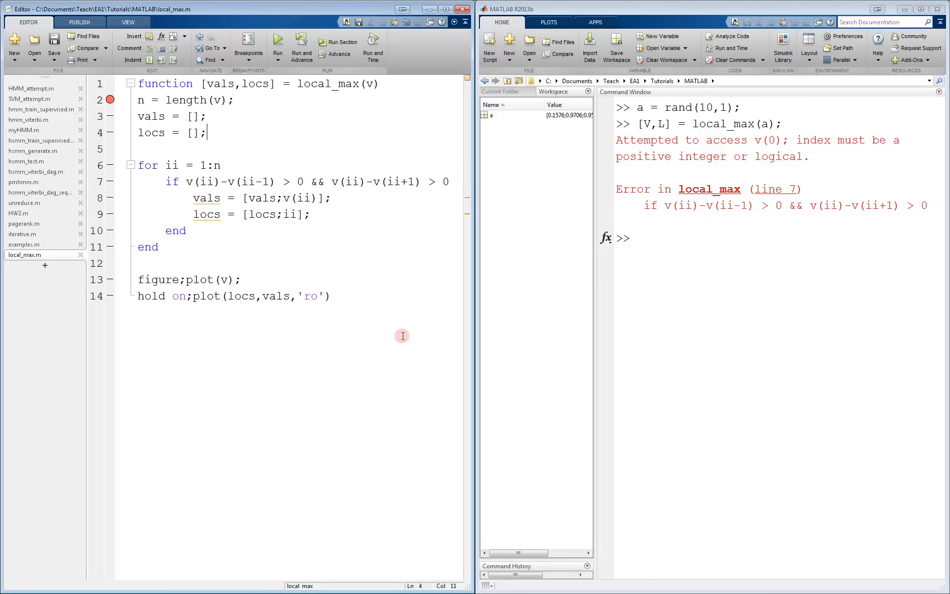
{"action": "mouse_move", "coordinate": [616, 332]}
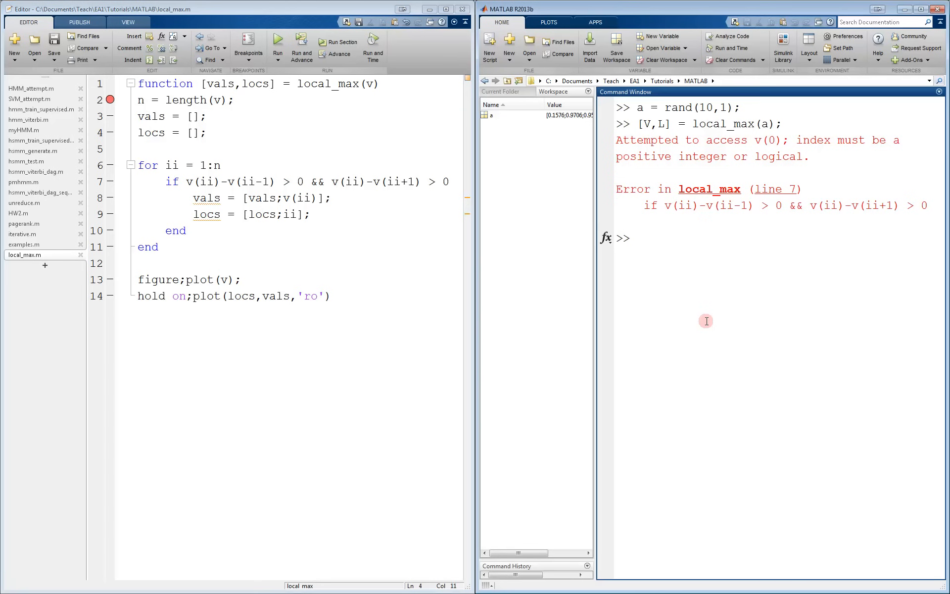
{"action": "type", "text": "[V,L] = local_max(a);"}
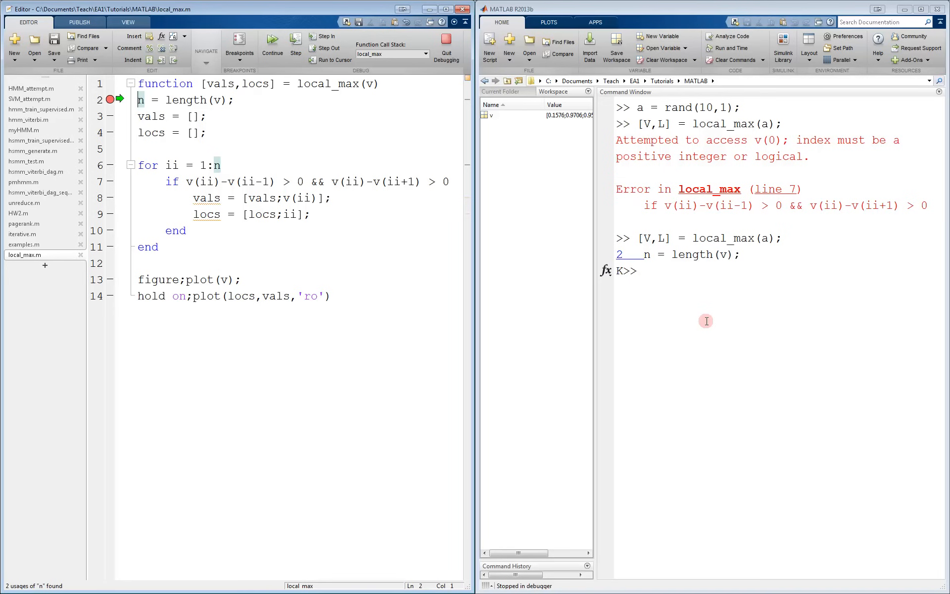
Step through lines 2–4 into the loop, reaching line 7 with n=10 and ii=1
{"action": "left_click", "coordinate": [111, 98]}
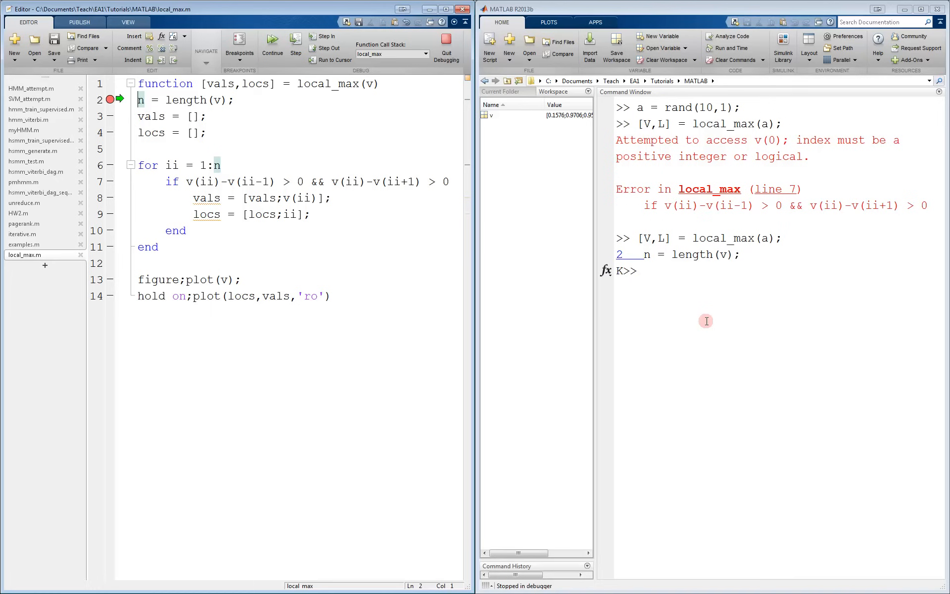
{"action": "mouse_move", "coordinate": [392, 270]}
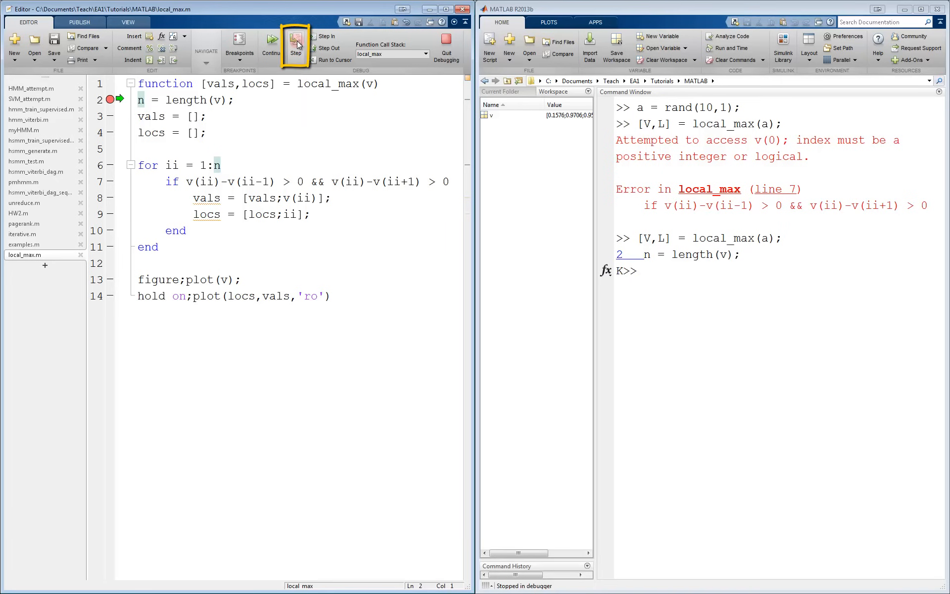
{"action": "left_click", "coordinate": [296, 44]}
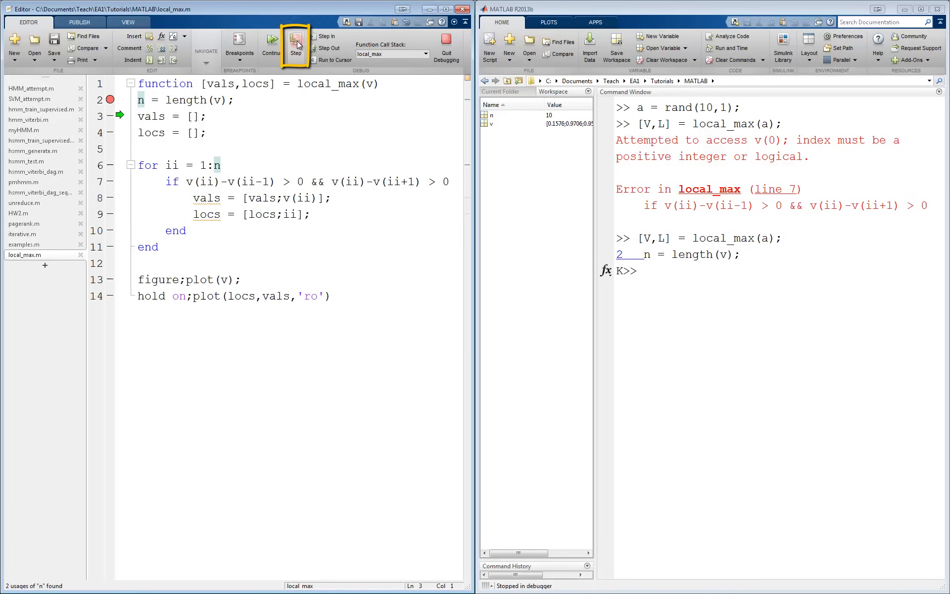
{"action": "left_click", "coordinate": [296, 41]}
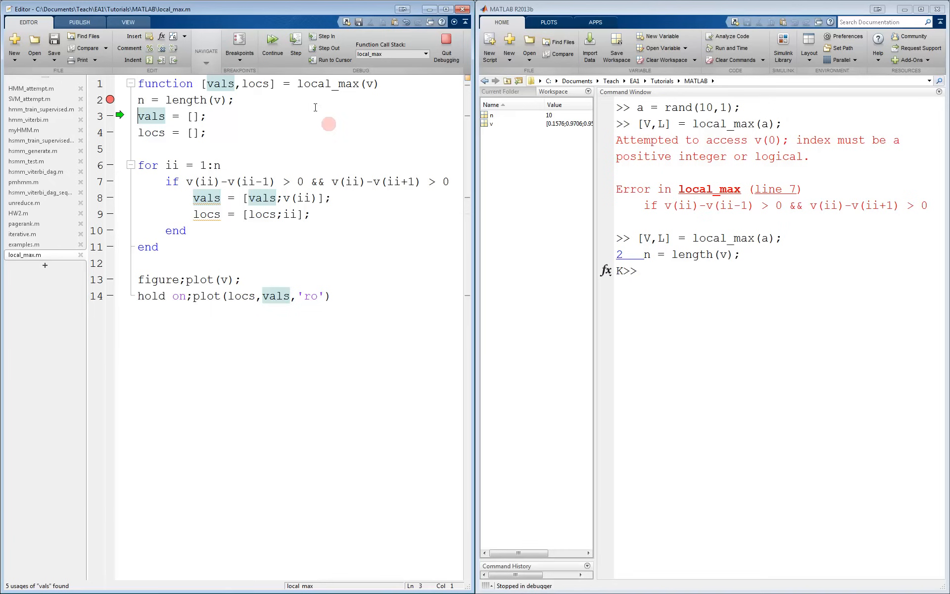
{"action": "left_click", "coordinate": [295, 44]}
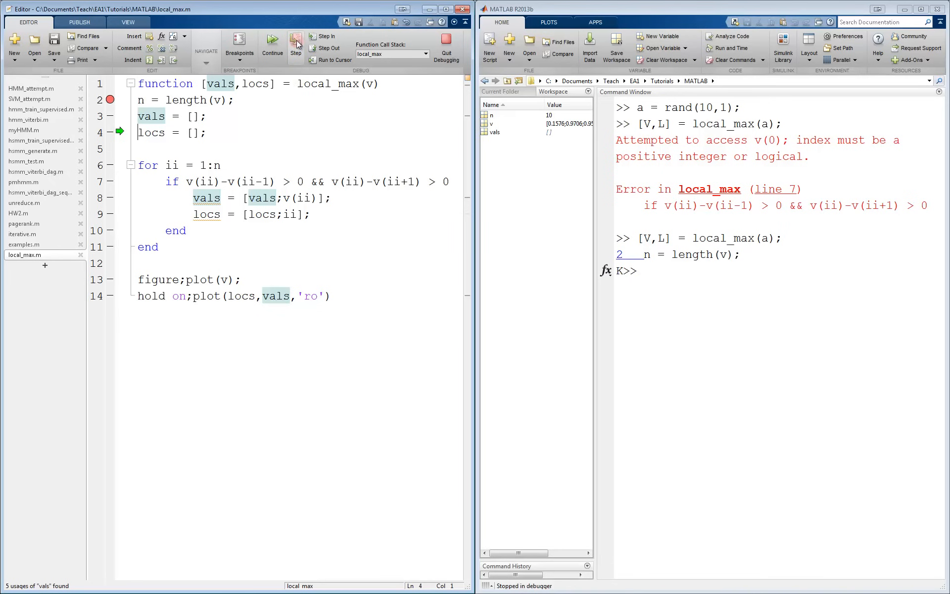
{"action": "left_click", "coordinate": [296, 46]}
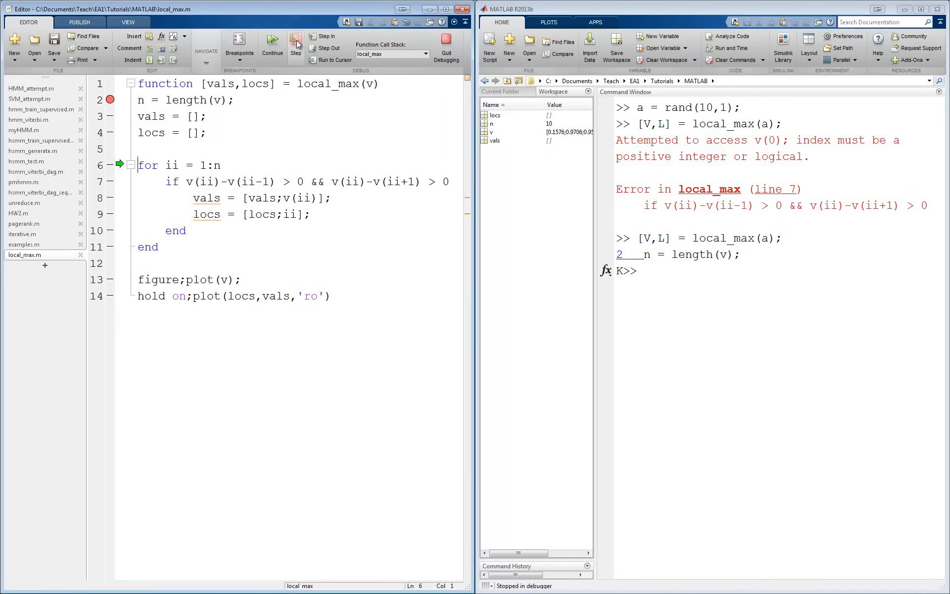
{"action": "left_click", "coordinate": [295, 45]}
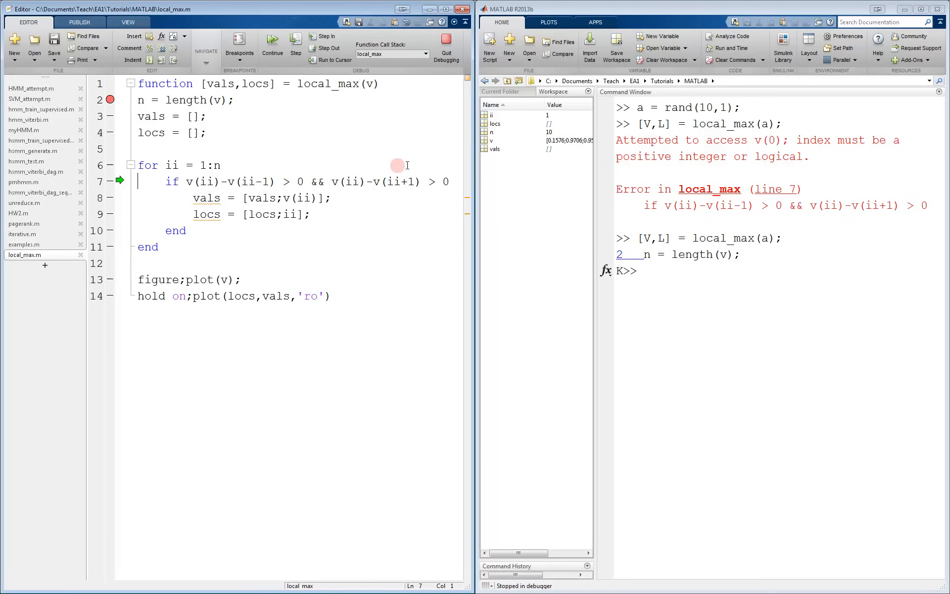
{"action": "mouse_move", "coordinate": [514, 249]}
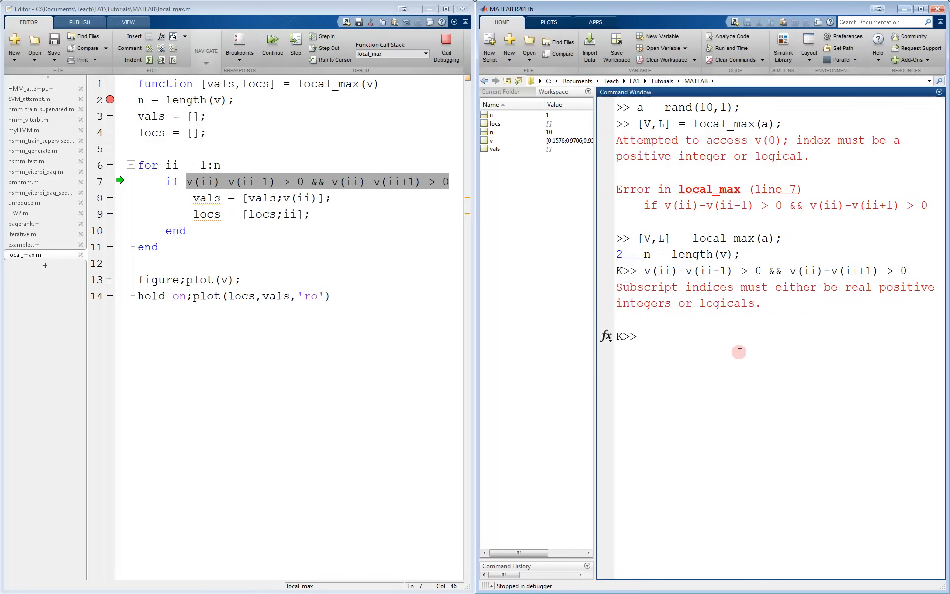
{"action": "mouse_move", "coordinate": [513, 254]}
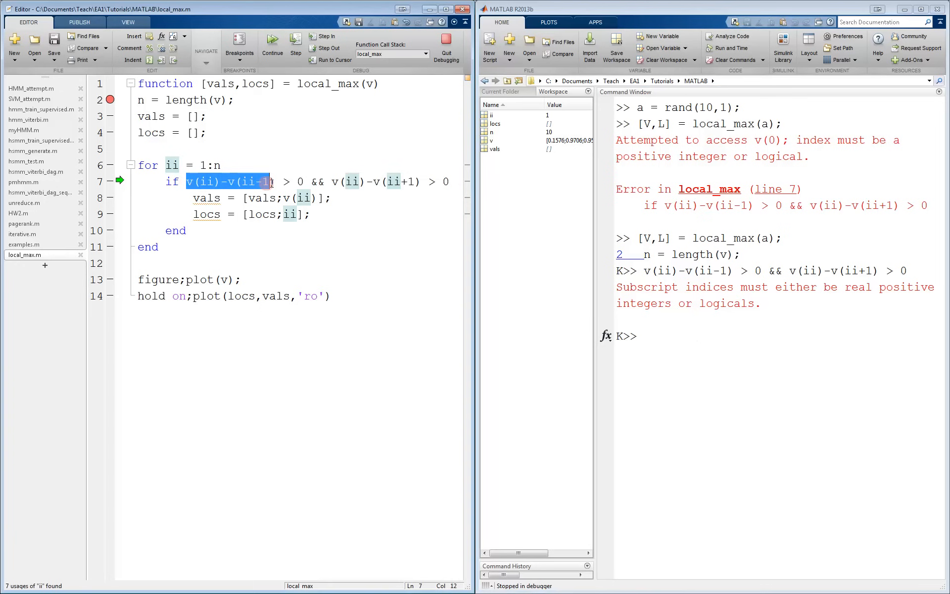
Evaluate v(ii)-v(ii-1) > 0 at the K>> prompt and select v(ii) to inspect it
{"action": "type", "text": "v(ii)-v(ii-1) > 0"}
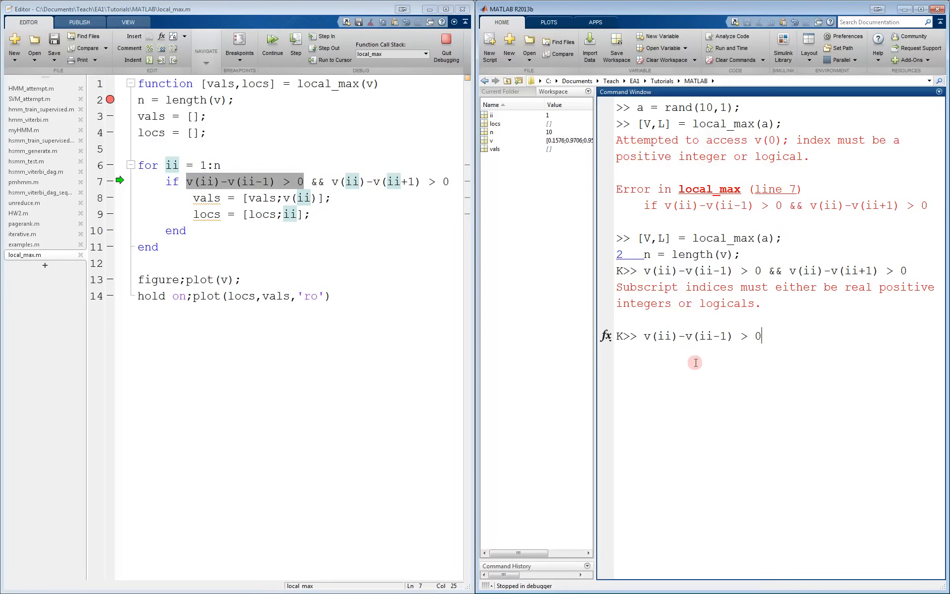
{"action": "key", "text": "Return"}
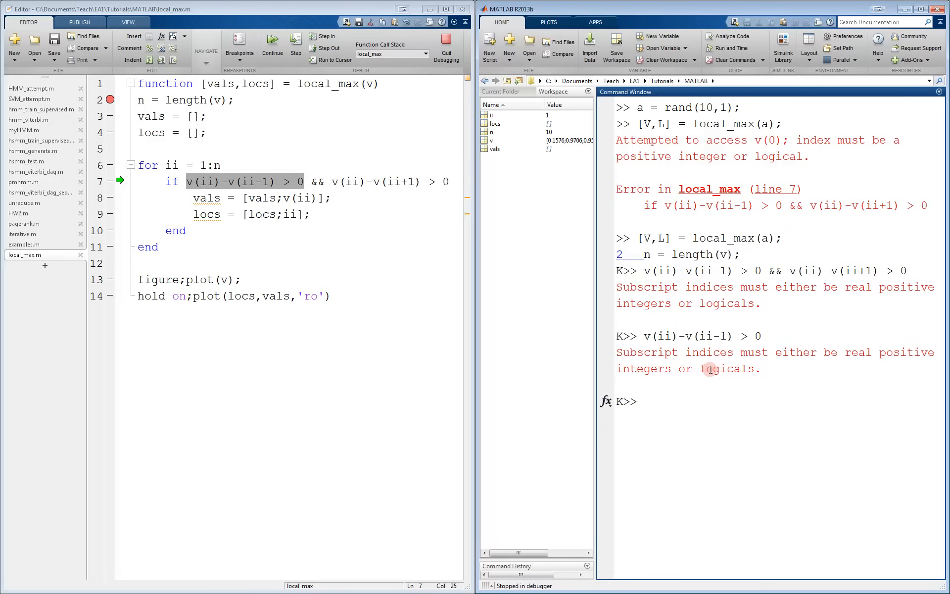
{"action": "left_click", "coordinate": [217, 181]}
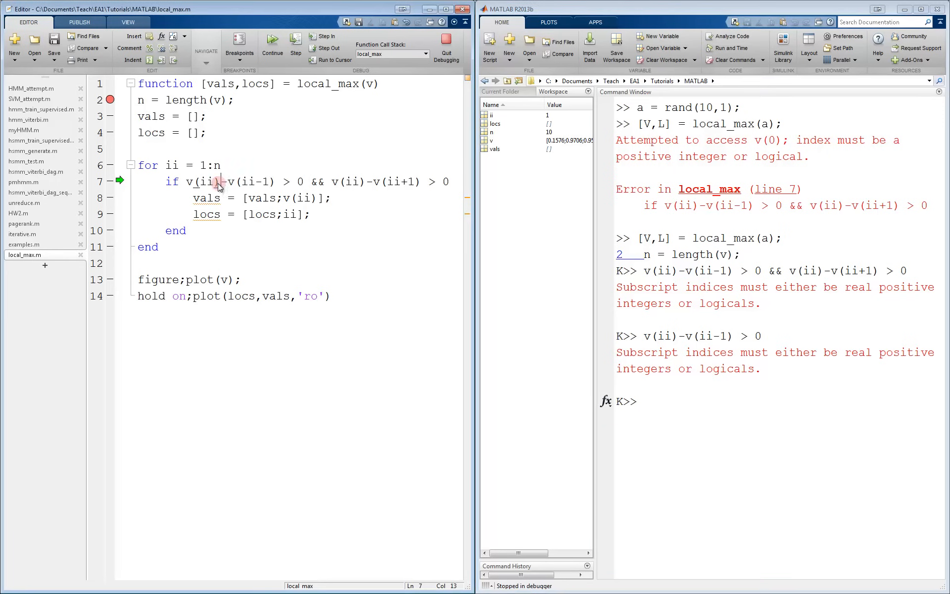
{"action": "double_click", "coordinate": [203, 182]}
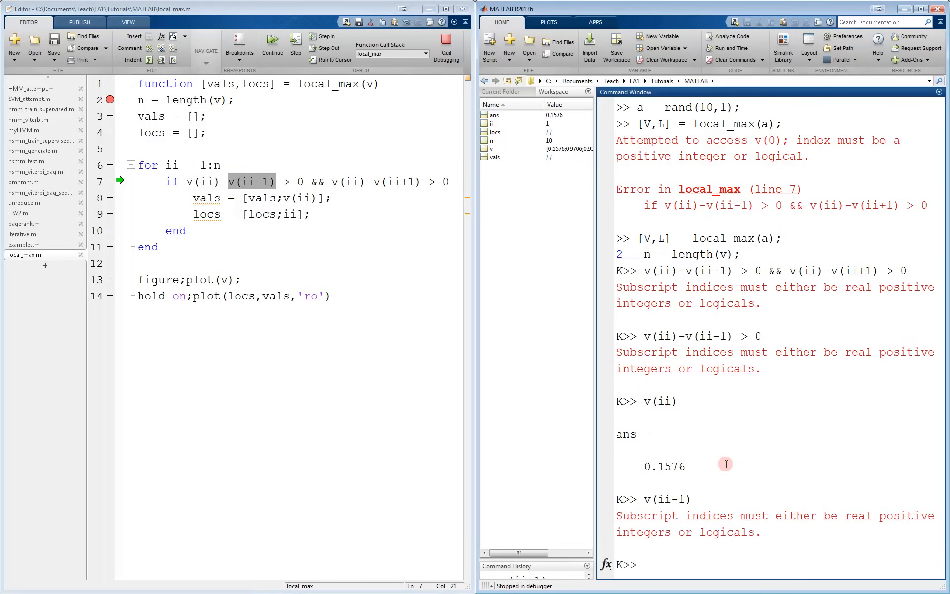
{"action": "mouse_move", "coordinate": [720, 513]}
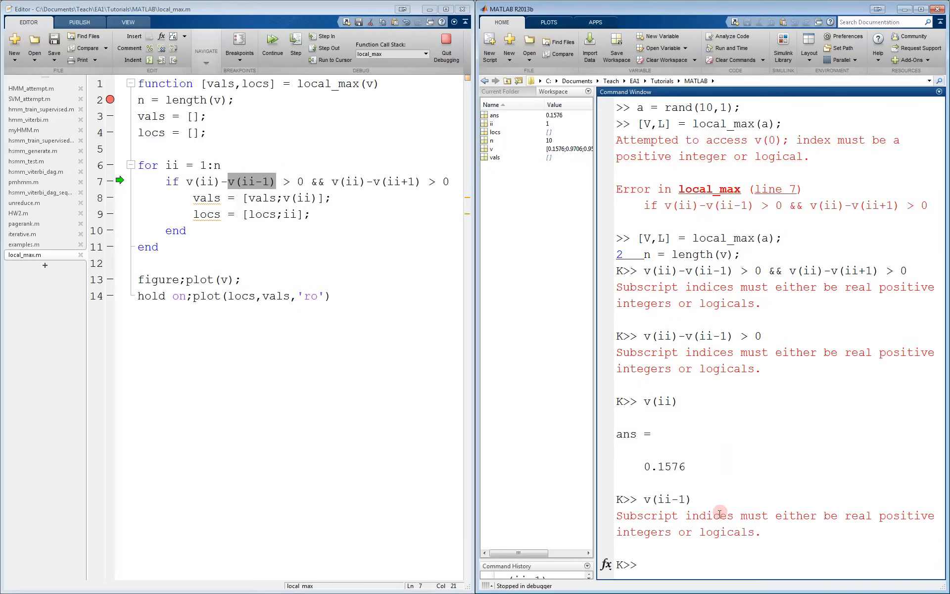
{"action": "mouse_move", "coordinate": [718, 535]}
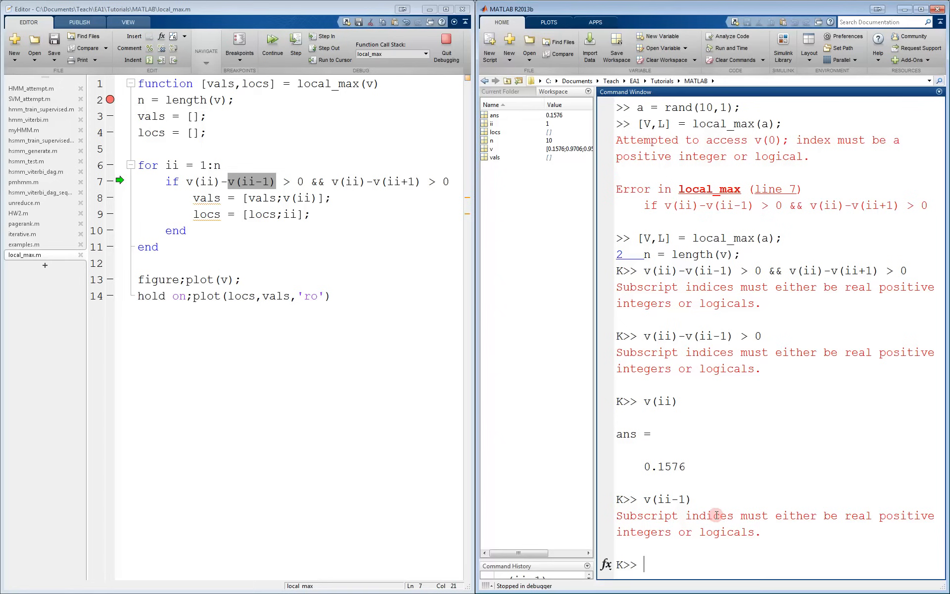
{"action": "mouse_move", "coordinate": [704, 553]}
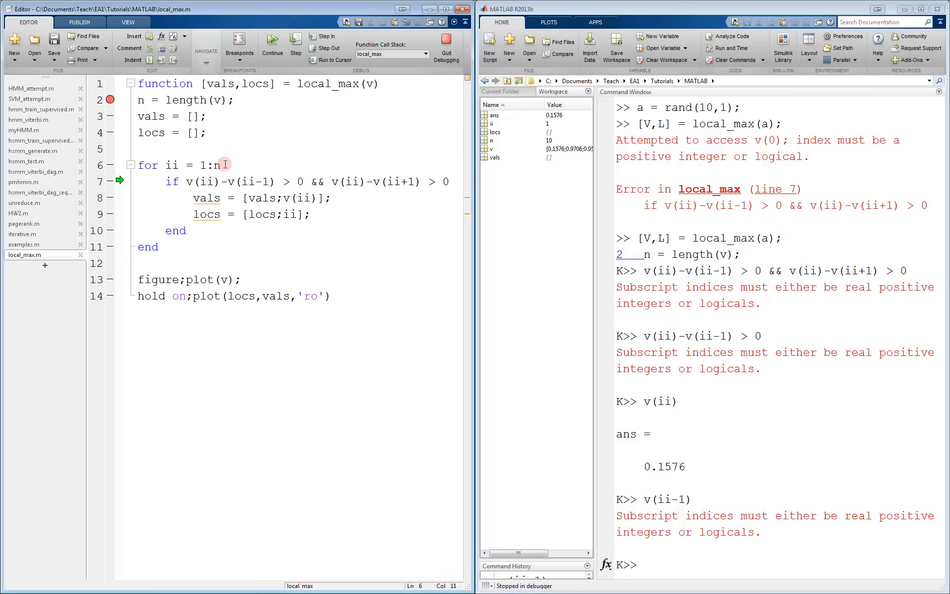
Start the loop at 2, quit debugging, save, and rerun local_max(a), hitting the v(11) error
{"action": "type", "text": "2"}
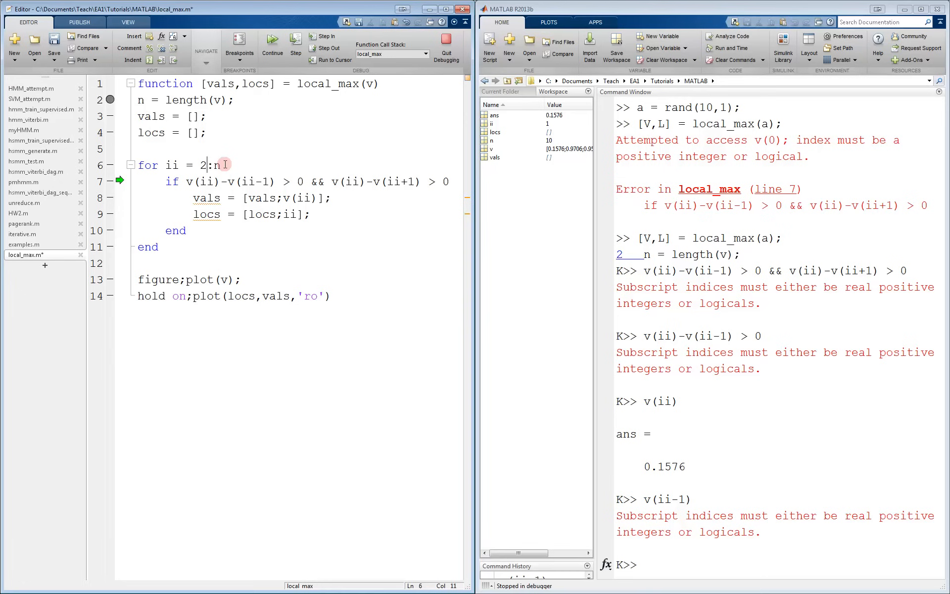
{"action": "mouse_move", "coordinate": [280, 171]}
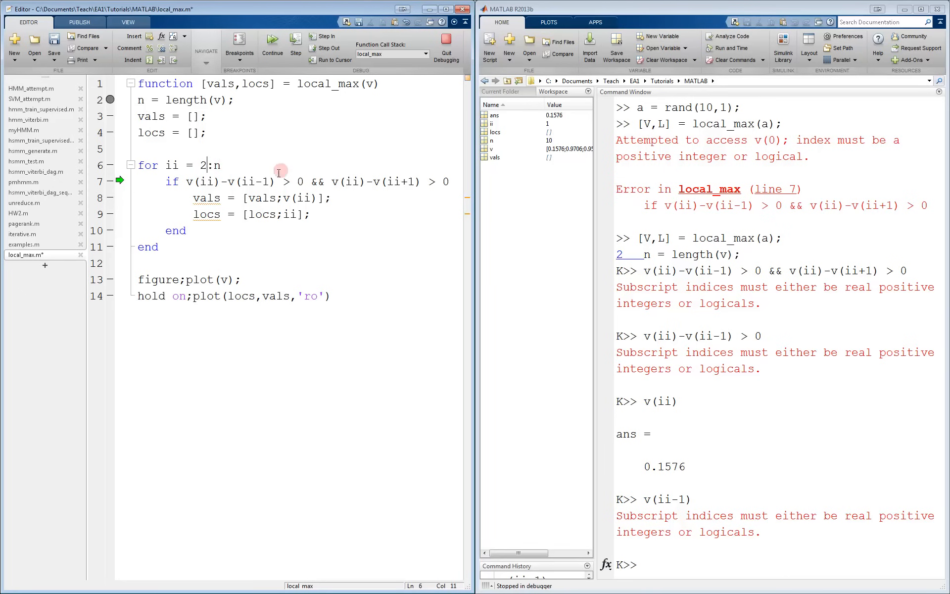
{"action": "mouse_move", "coordinate": [217, 165]}
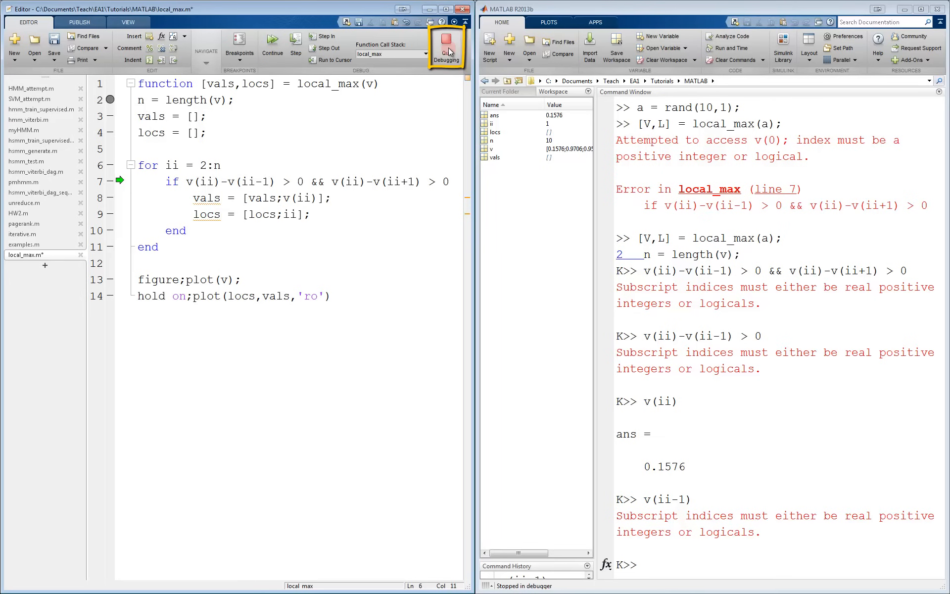
{"action": "left_click", "coordinate": [447, 48]}
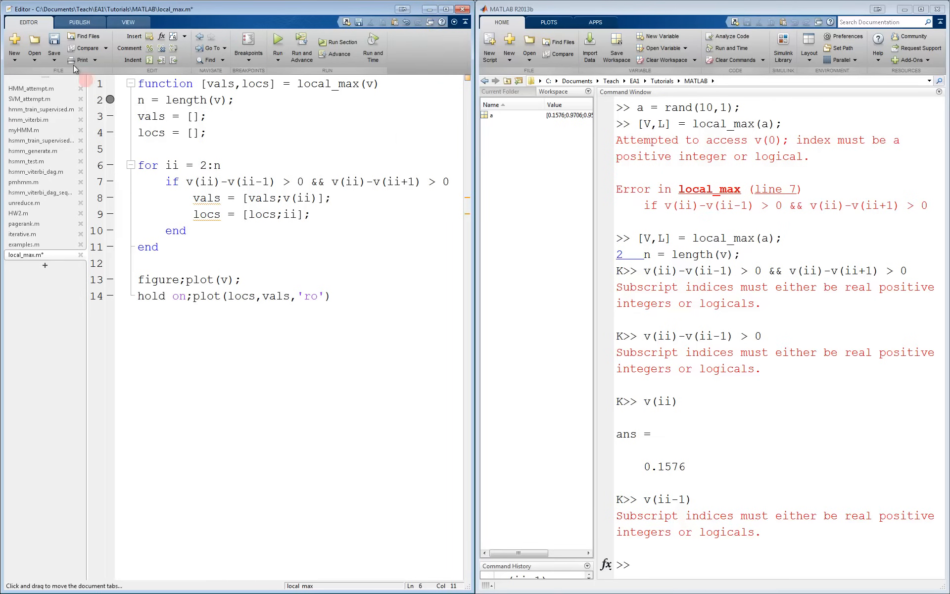
{"action": "mouse_move", "coordinate": [54, 45]}
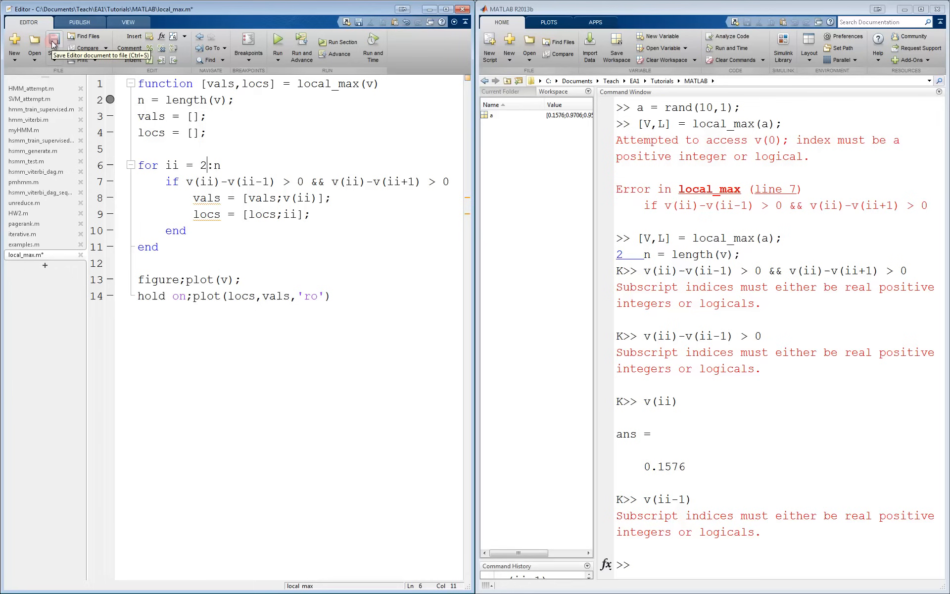
{"action": "left_click", "coordinate": [54, 42]}
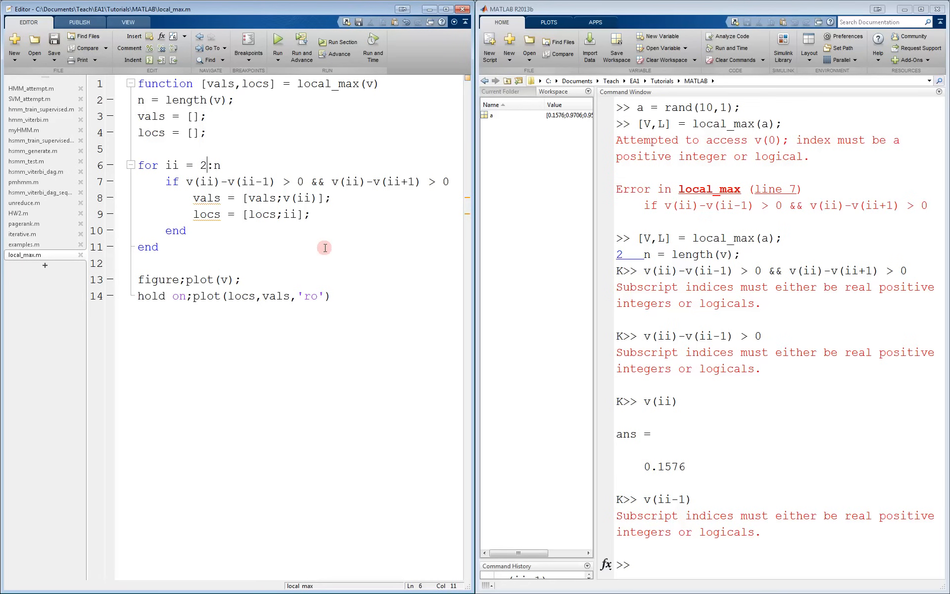
{"action": "mouse_move", "coordinate": [394, 278]}
{"action": "type", "text": "[V,L] = local_max(a);"}
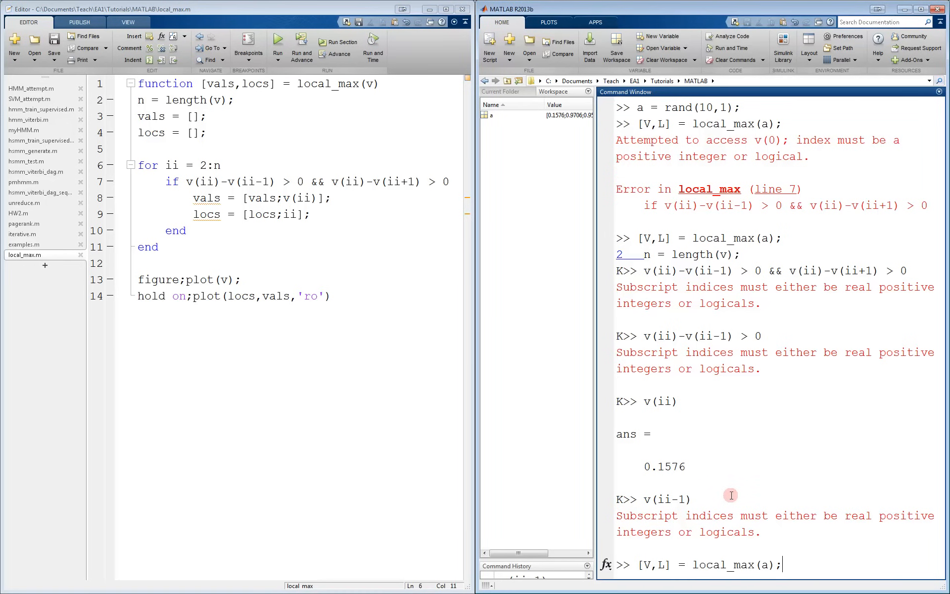
{"action": "key", "text": "Return"}
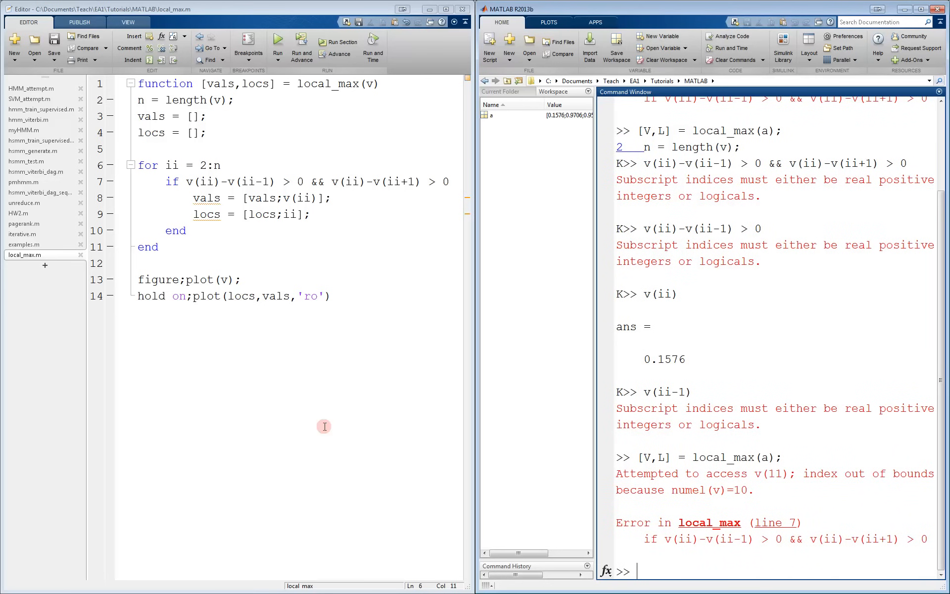
Break on line 7, rerun, and continue to ii=3 with vals 0.9706 and locs 2
{"action": "left_click", "coordinate": [111, 181]}
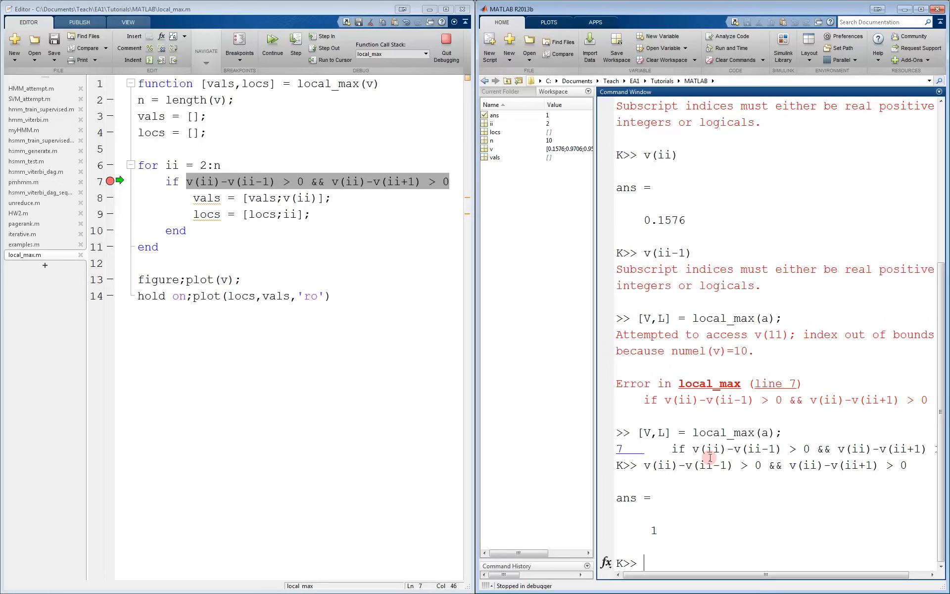
{"action": "mouse_move", "coordinate": [272, 40]}
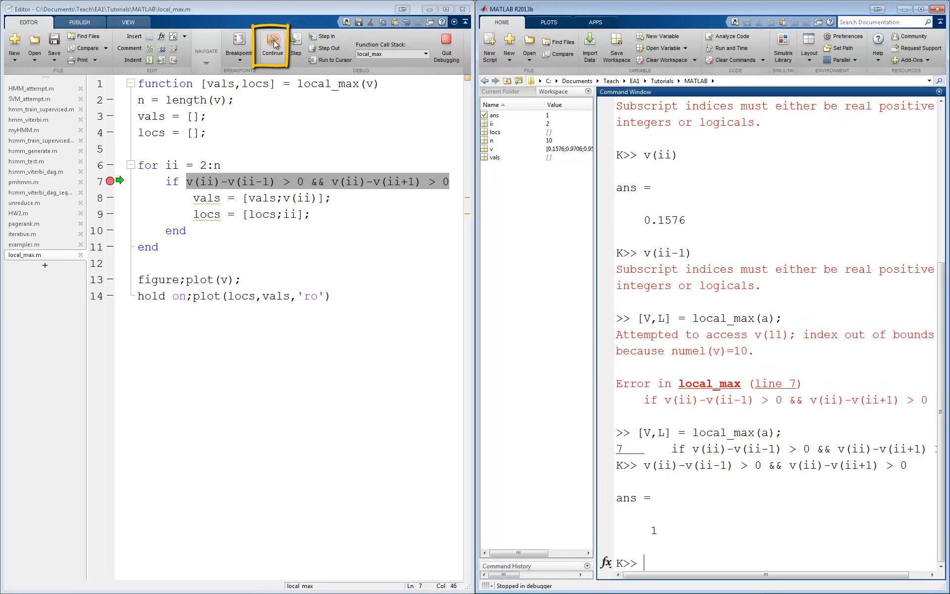
{"action": "left_click", "coordinate": [271, 46]}
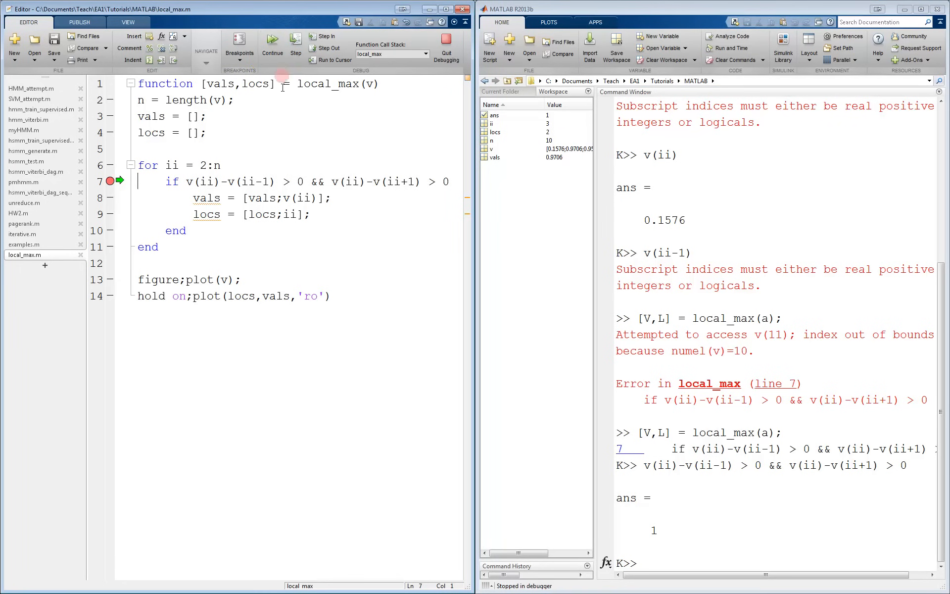
{"action": "mouse_move", "coordinate": [418, 397]}
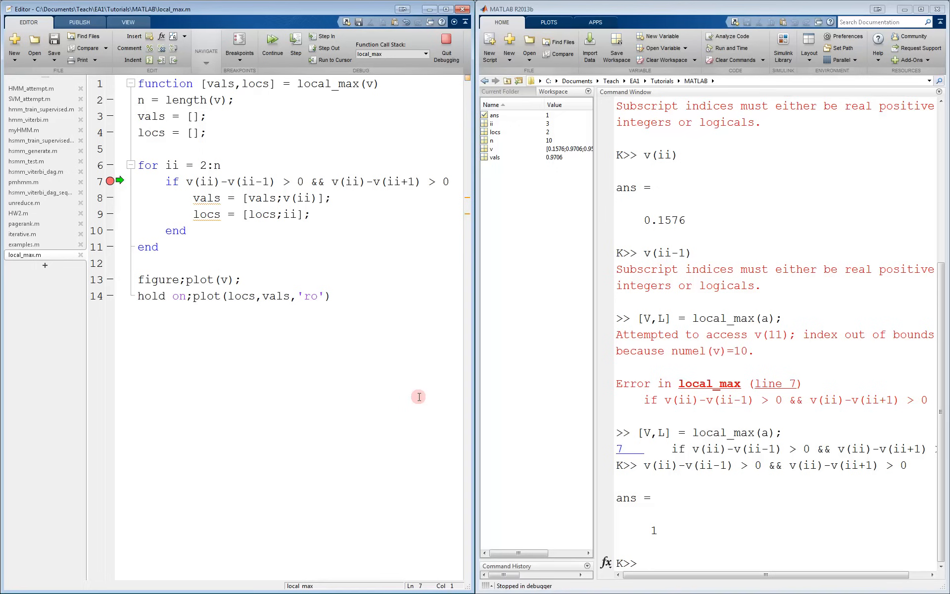
{"action": "left_click", "coordinate": [520, 123]}
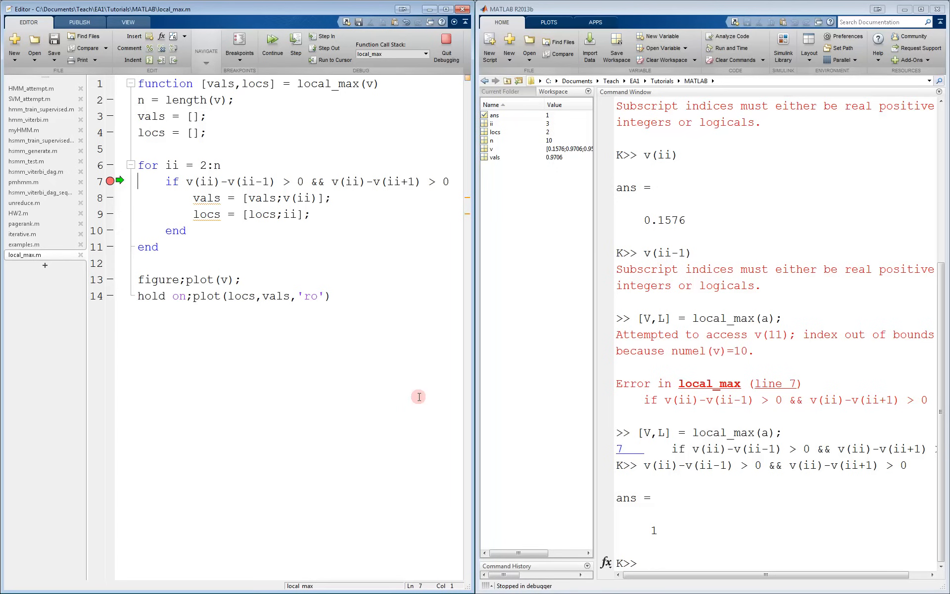
{"action": "mouse_move", "coordinate": [424, 399]}
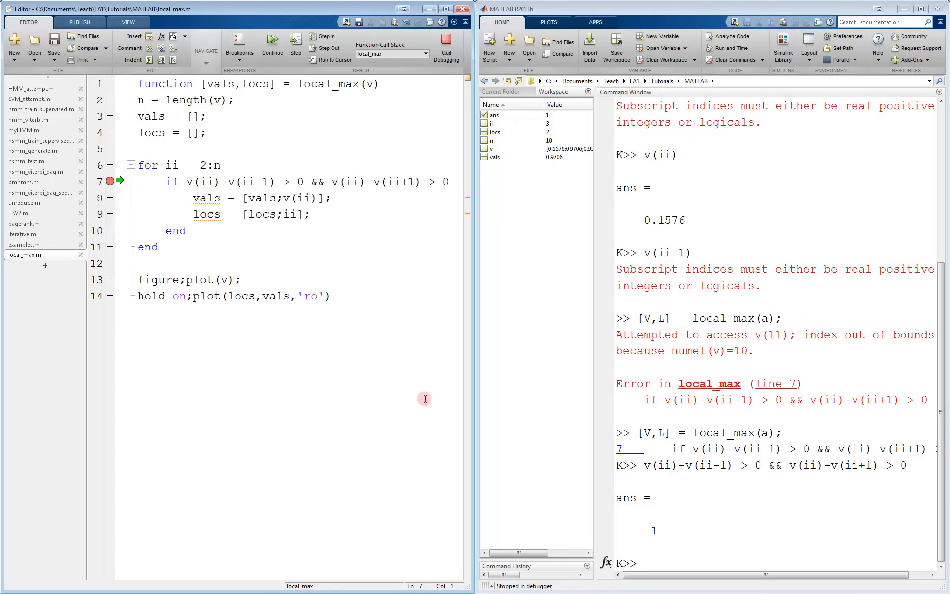
Quit debugging, clear the line 7 breakpoint, rerun local_max(a), and break on line 8
{"action": "left_click", "coordinate": [446, 47]}
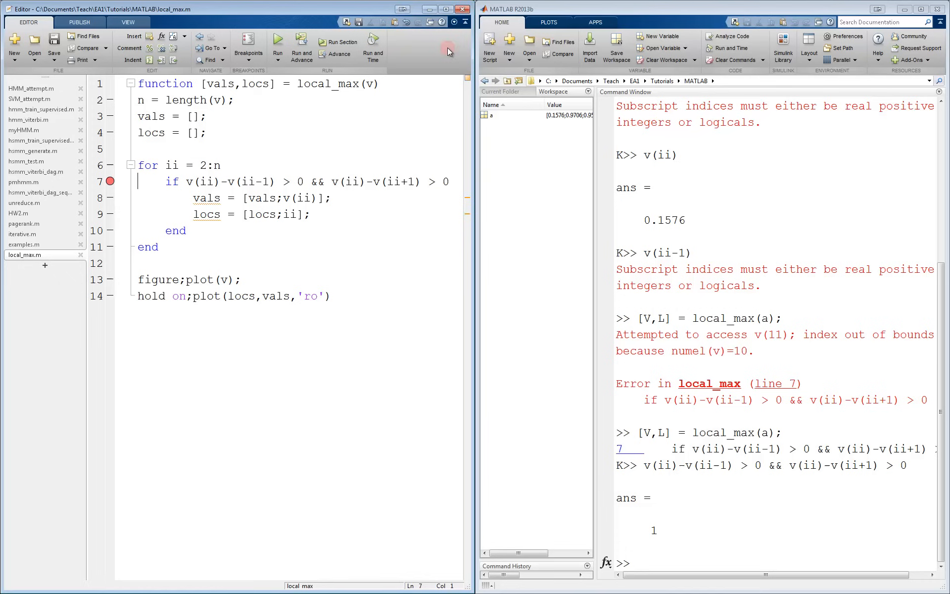
{"action": "mouse_move", "coordinate": [341, 456]}
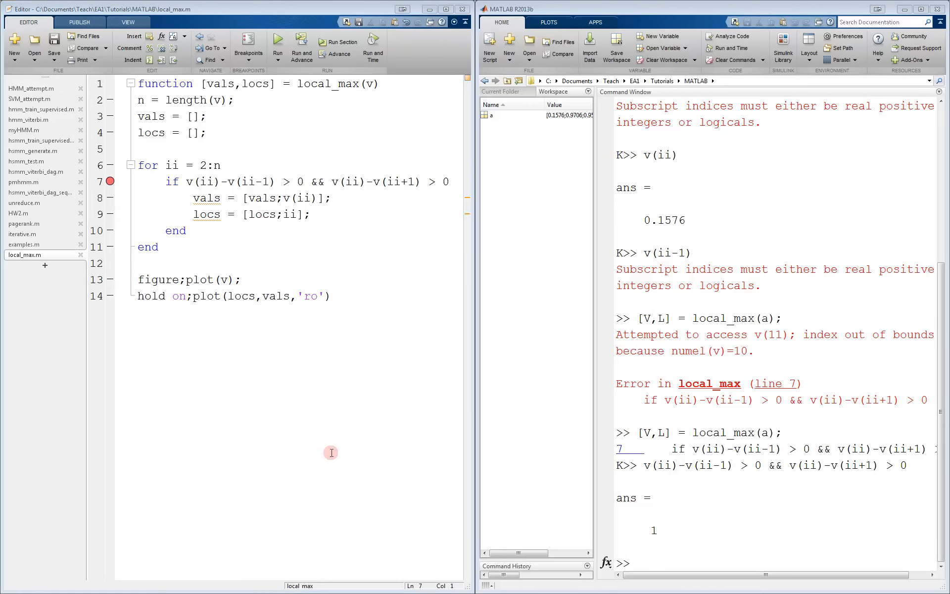
{"action": "mouse_move", "coordinate": [272, 252]}
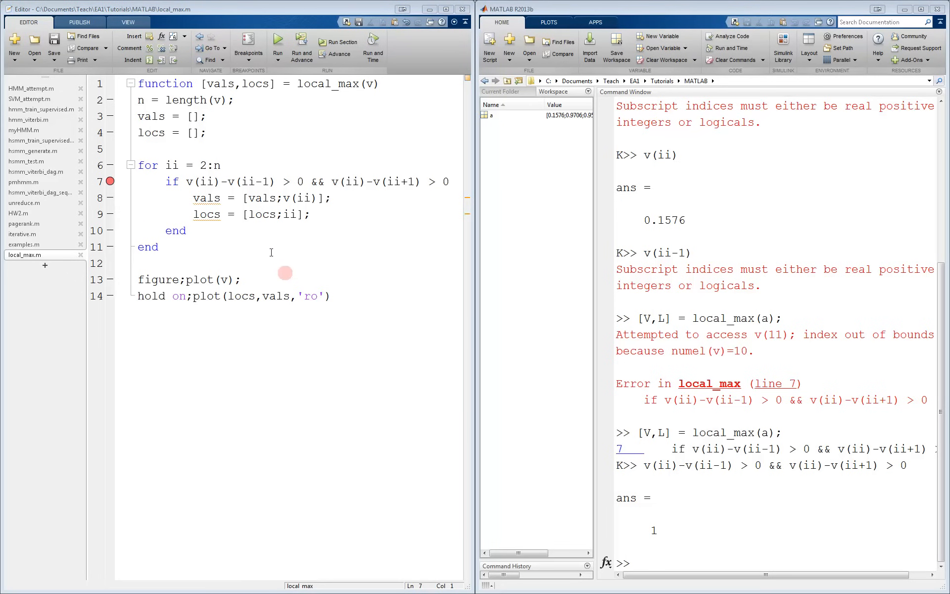
{"action": "left_click", "coordinate": [222, 164]}
{"action": "type", "text": "ii"}
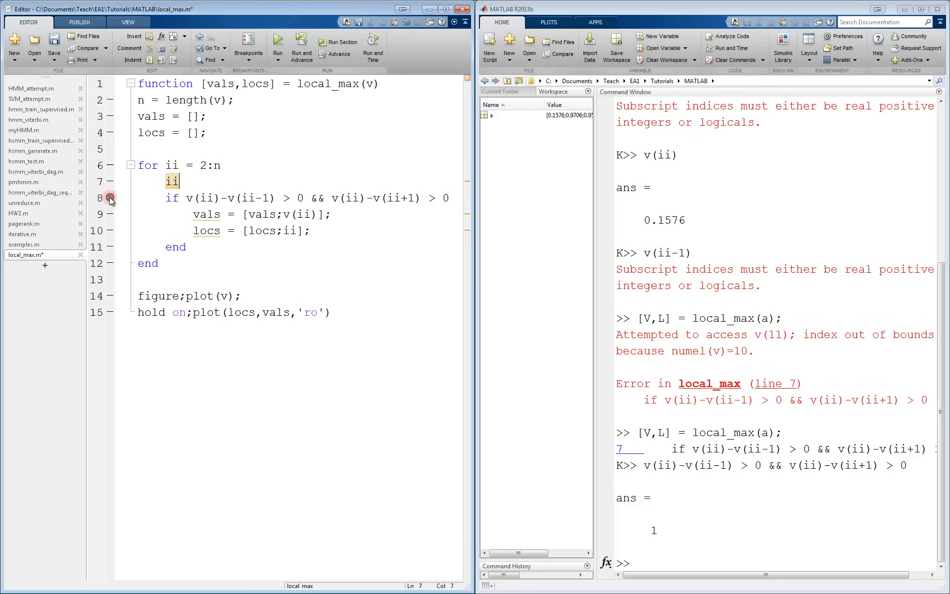
{"action": "left_click", "coordinate": [54, 43]}
{"action": "type", "text": "[V,L] = local_max(a);"}
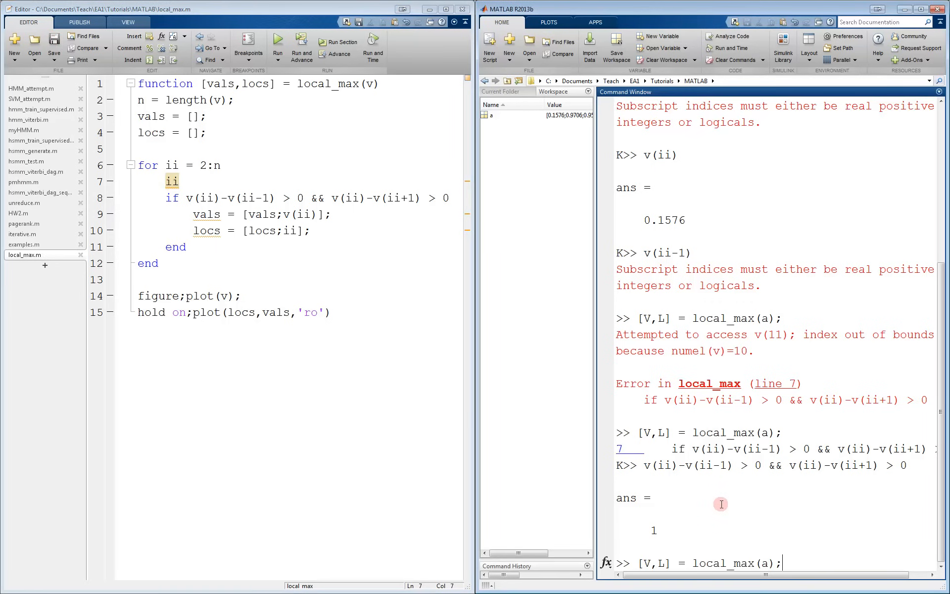
{"action": "key", "text": "Return"}
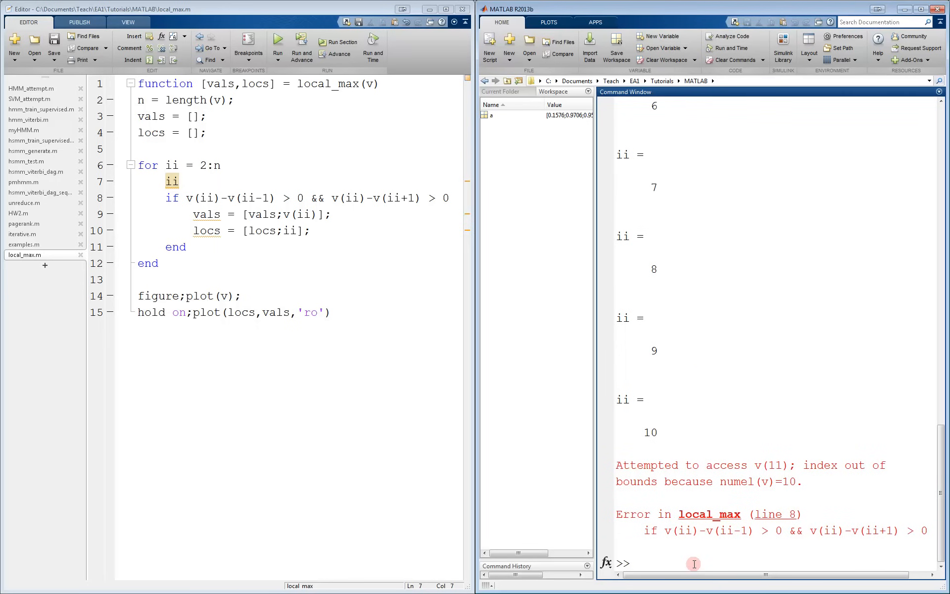
{"action": "left_click", "coordinate": [639, 563]}
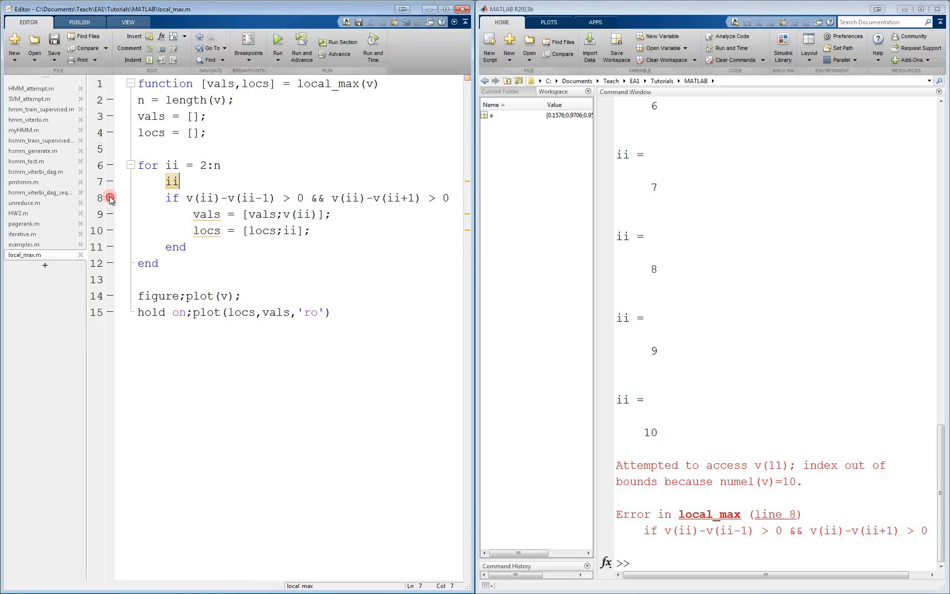
Make the line 8 breakpoint conditional on ii==10 and rerun local_max(a) to pause there
{"action": "right_click", "coordinate": [110, 198]}
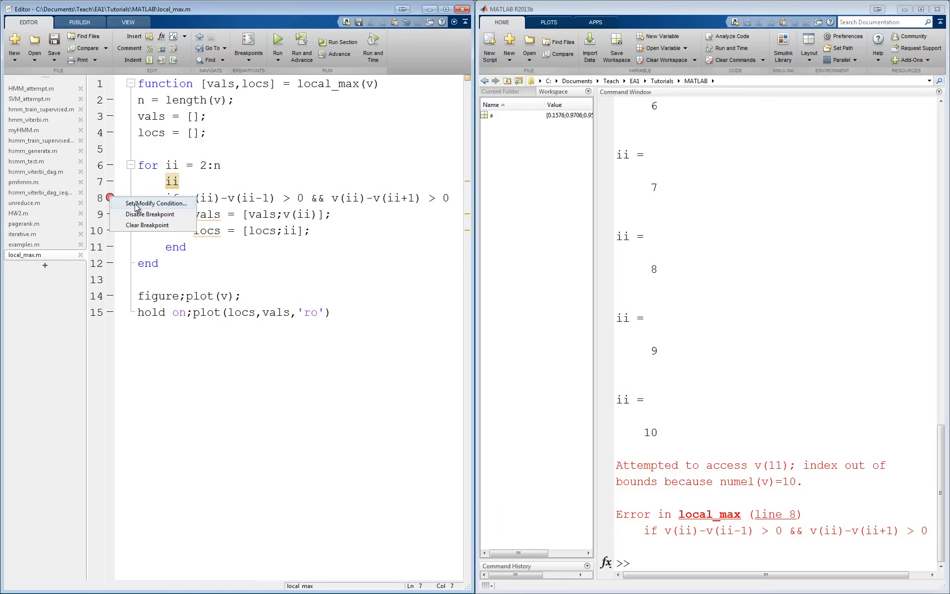
{"action": "left_click", "coordinate": [157, 203]}
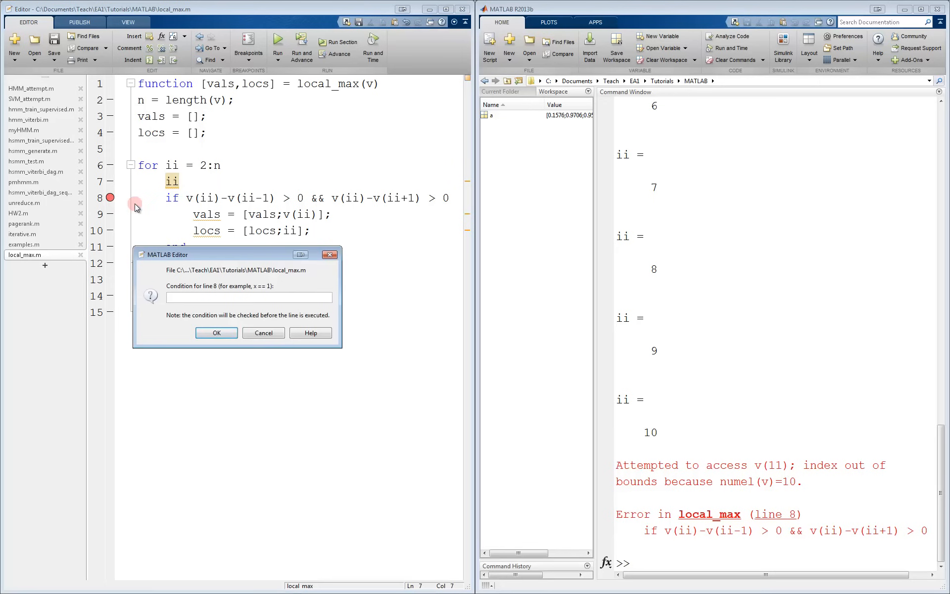
{"action": "mouse_move", "coordinate": [141, 216]}
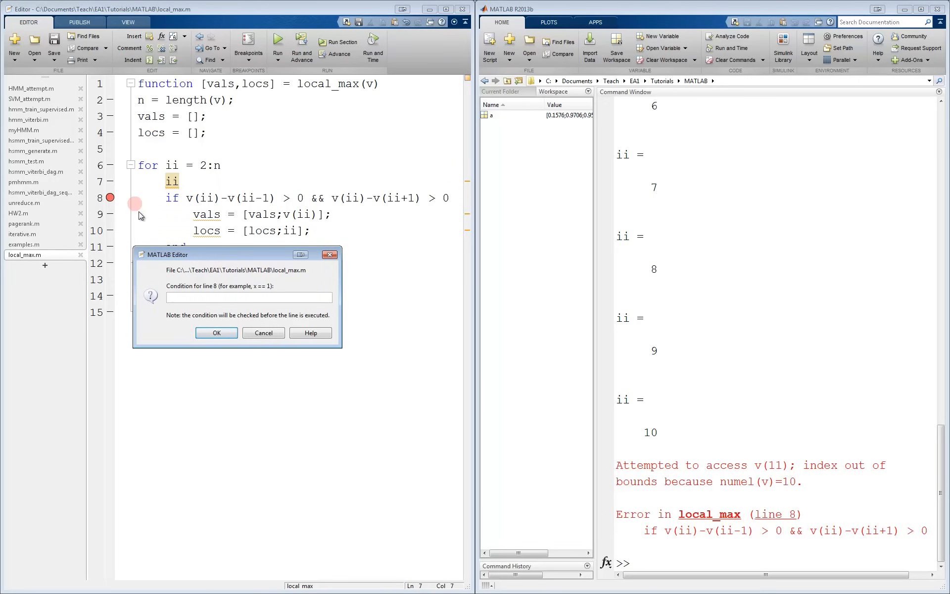
{"action": "mouse_move", "coordinate": [144, 220]}
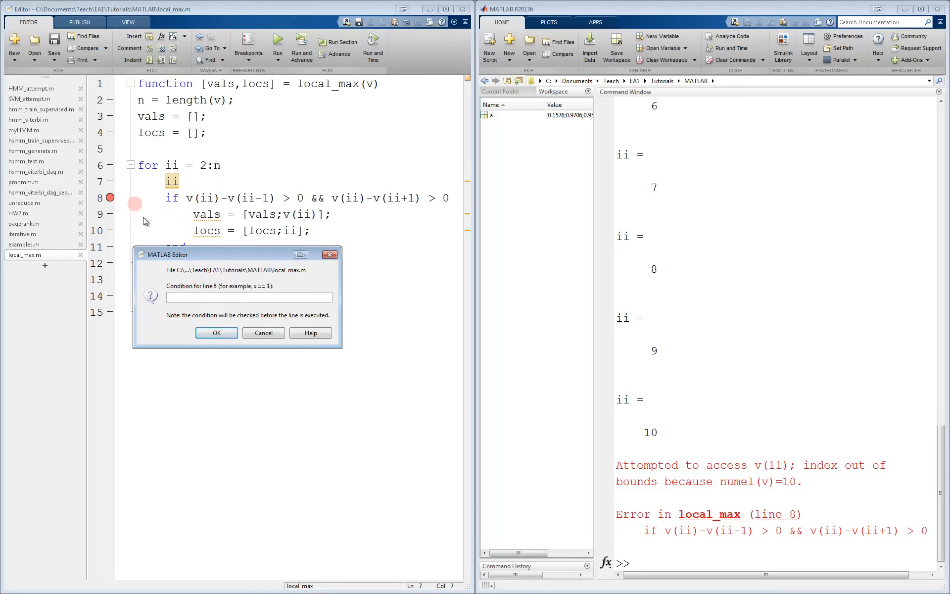
{"action": "mouse_move", "coordinate": [157, 232]}
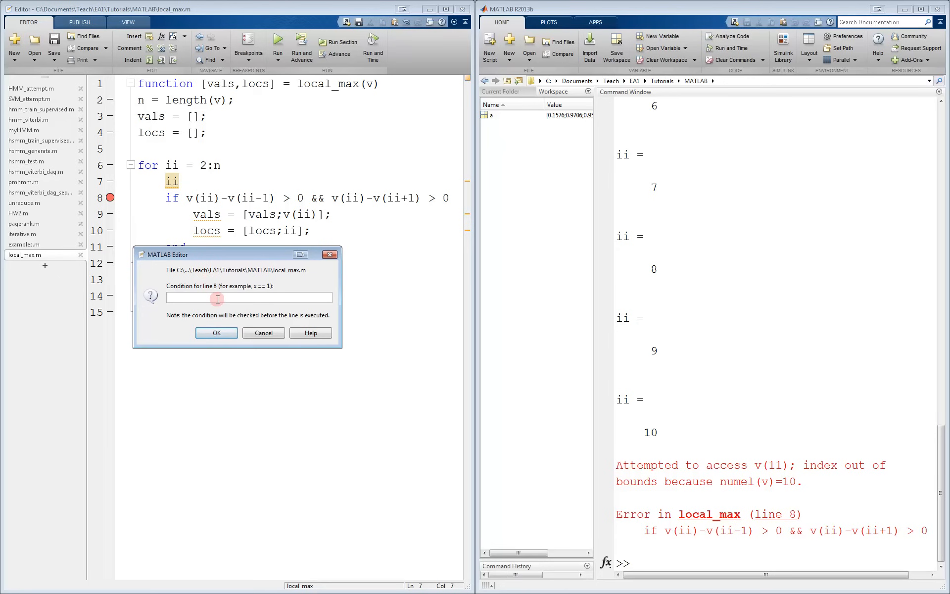
{"action": "type", "text": "ii==1"}
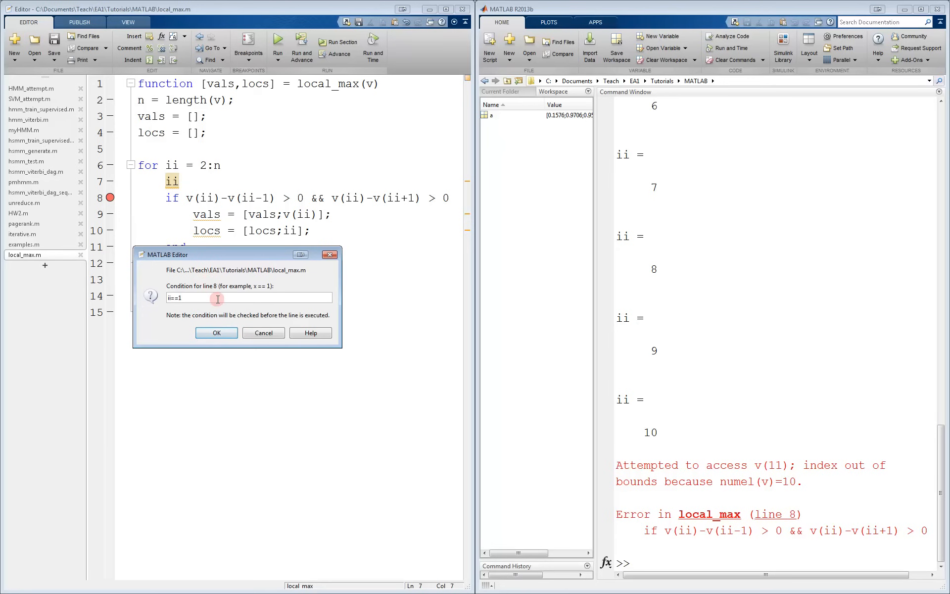
{"action": "type", "text": "0"}
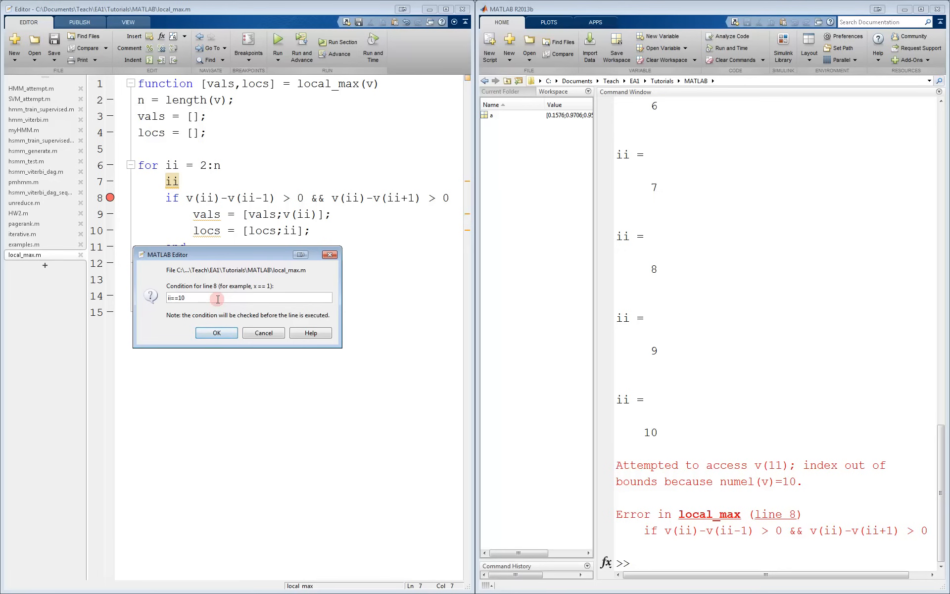
{"action": "left_click", "coordinate": [216, 332]}
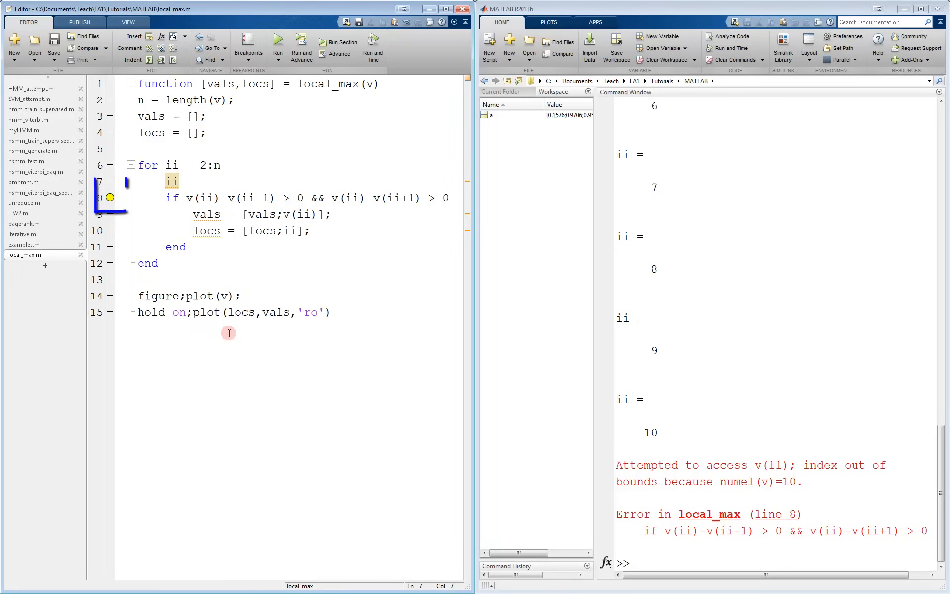
{"action": "left_click", "coordinate": [110, 180]}
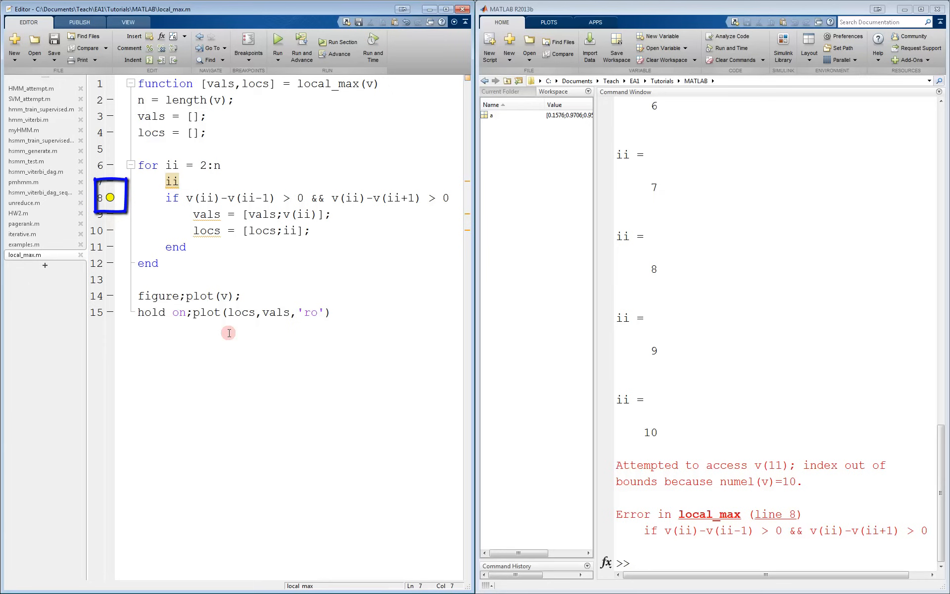
{"action": "type", "text": "[V,L] = local_max(a);"}
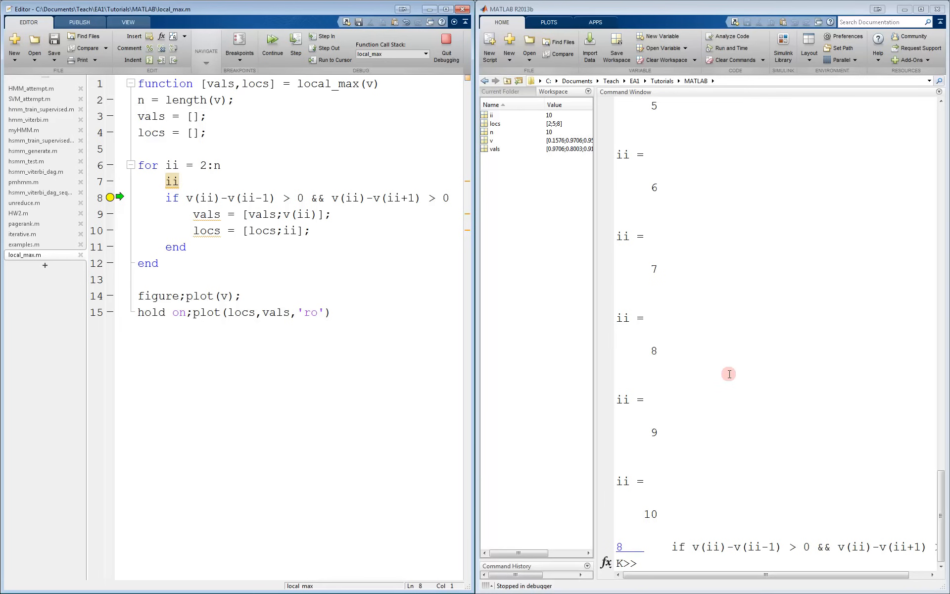
Evaluate the line 8 if condition and v(ii+1) at ii=10, both exceeding matrix dimensions
{"action": "left_click", "coordinate": [496, 115]}
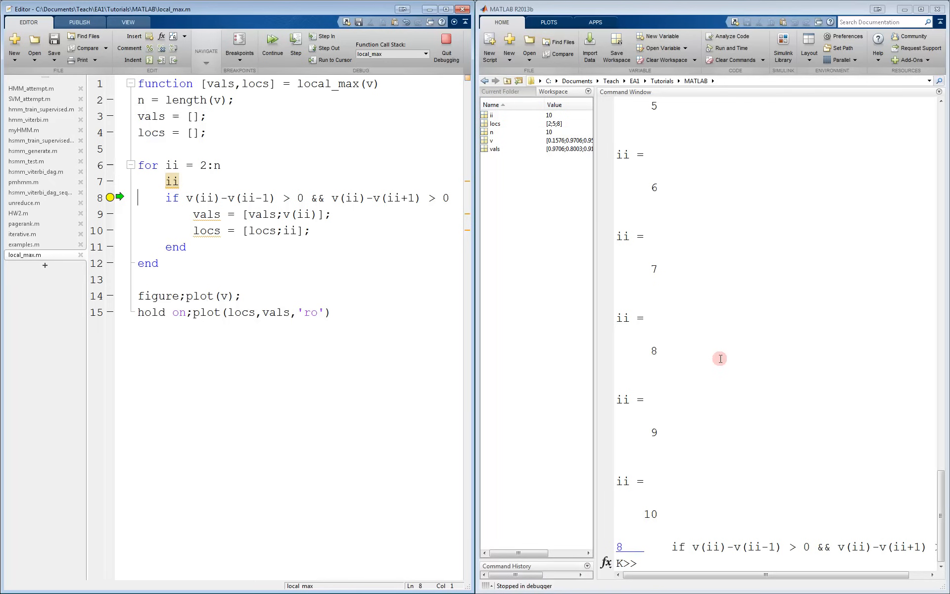
{"action": "mouse_move", "coordinate": [188, 200]}
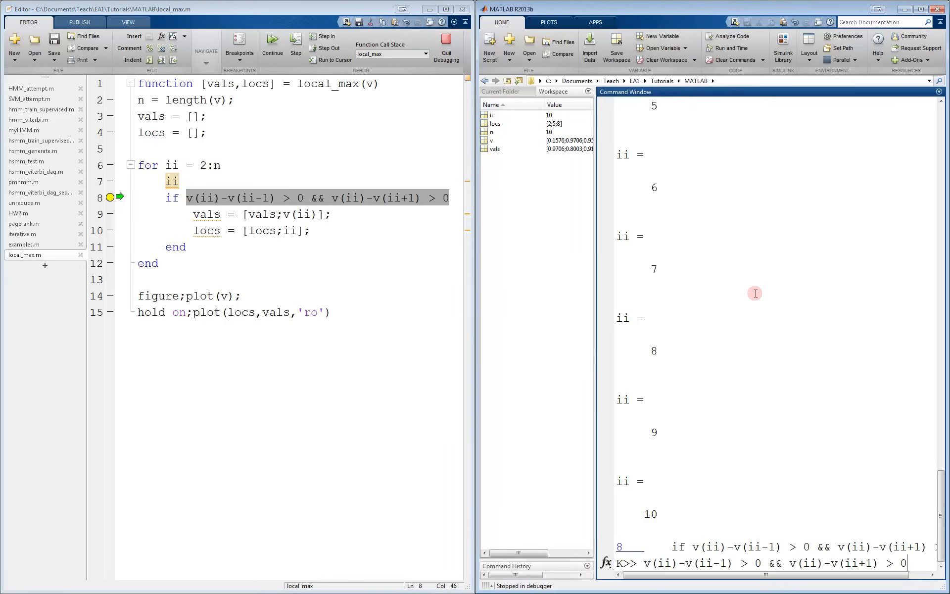
{"action": "key", "text": "Return"}
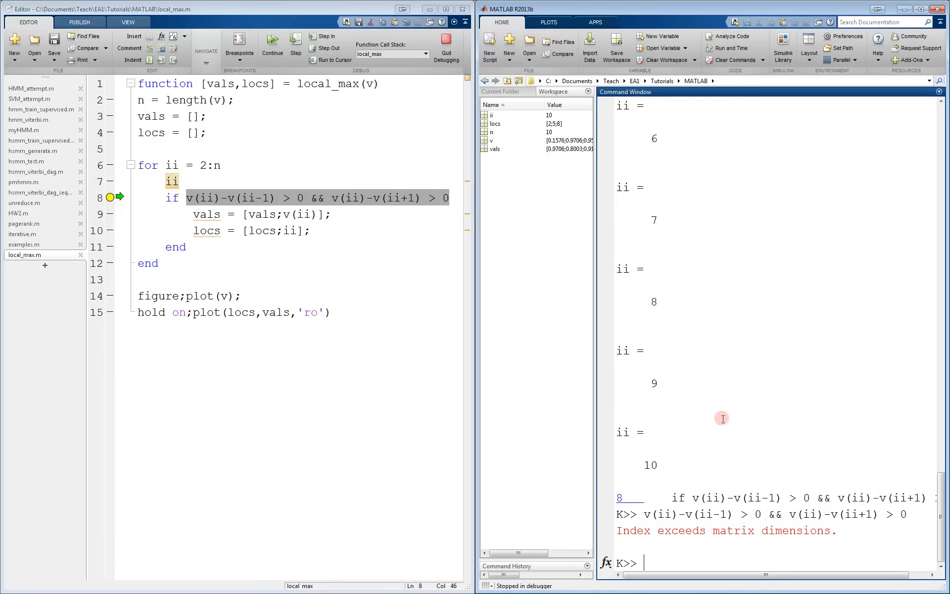
{"action": "mouse_move", "coordinate": [717, 471]}
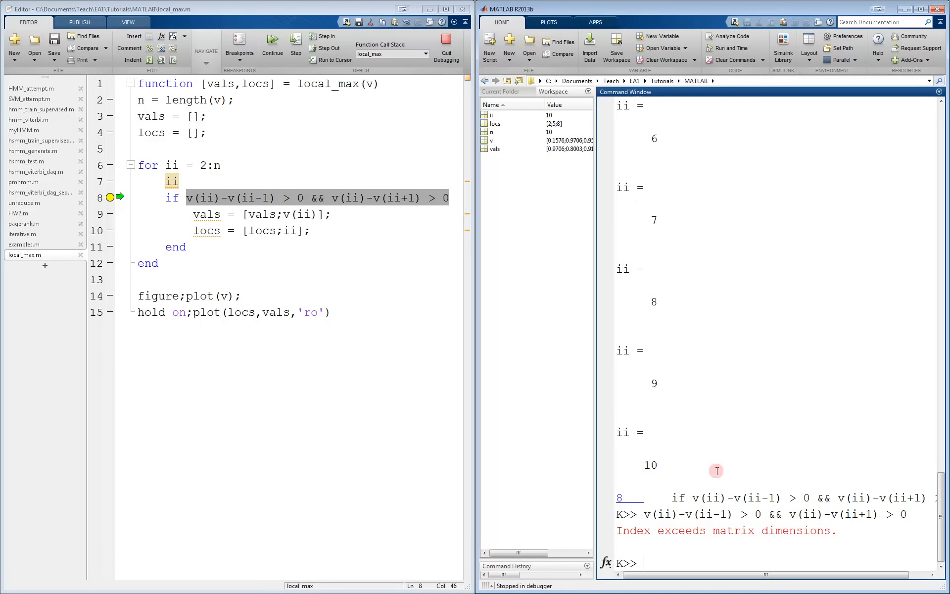
{"action": "mouse_move", "coordinate": [427, 221]}
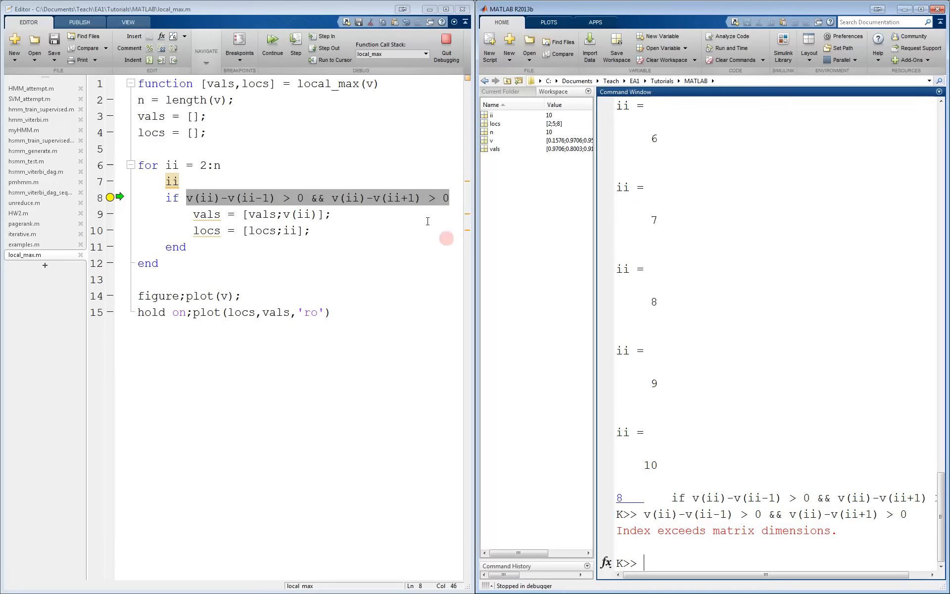
{"action": "left_click", "coordinate": [378, 197]}
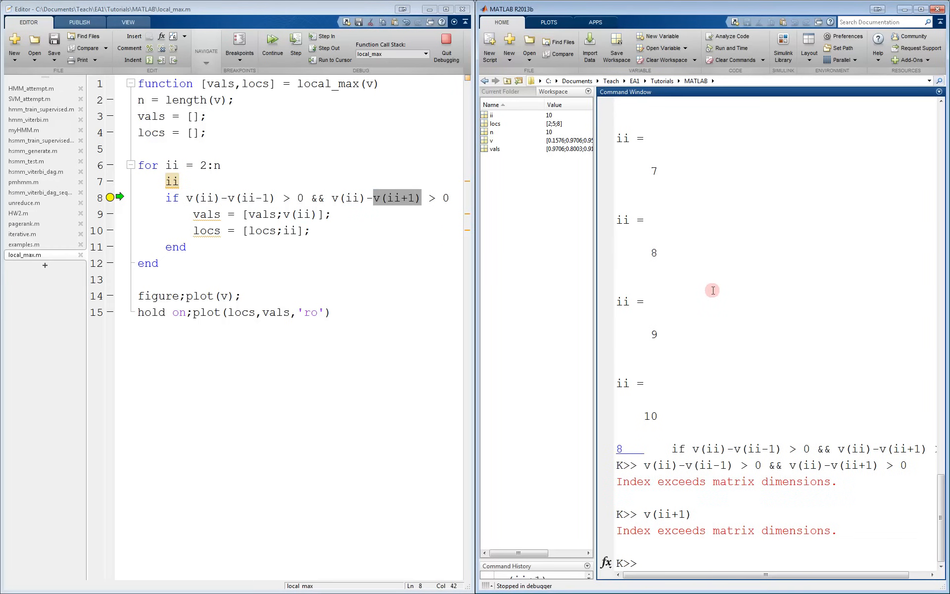
{"action": "mouse_move", "coordinate": [708, 298]}
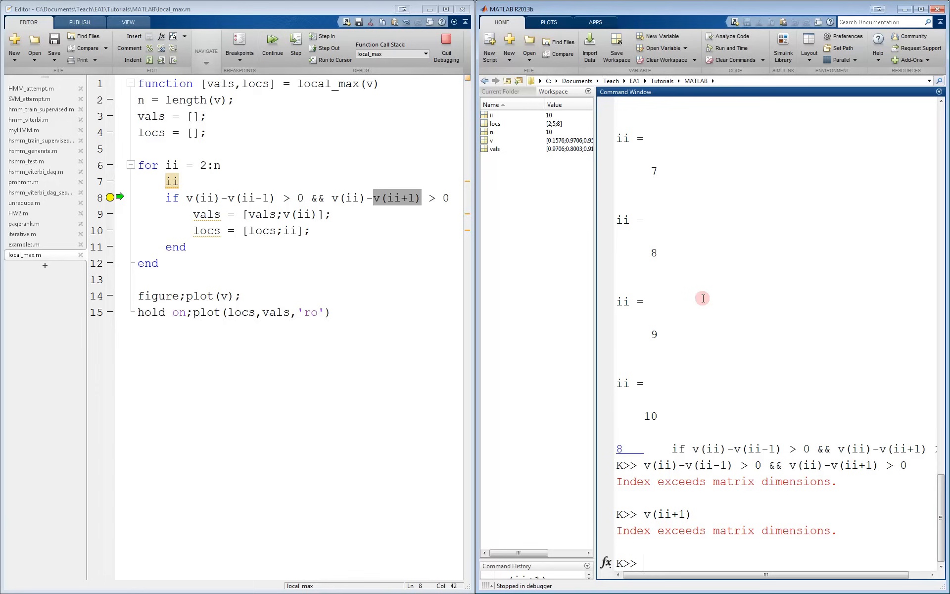
{"action": "mouse_move", "coordinate": [677, 319]}
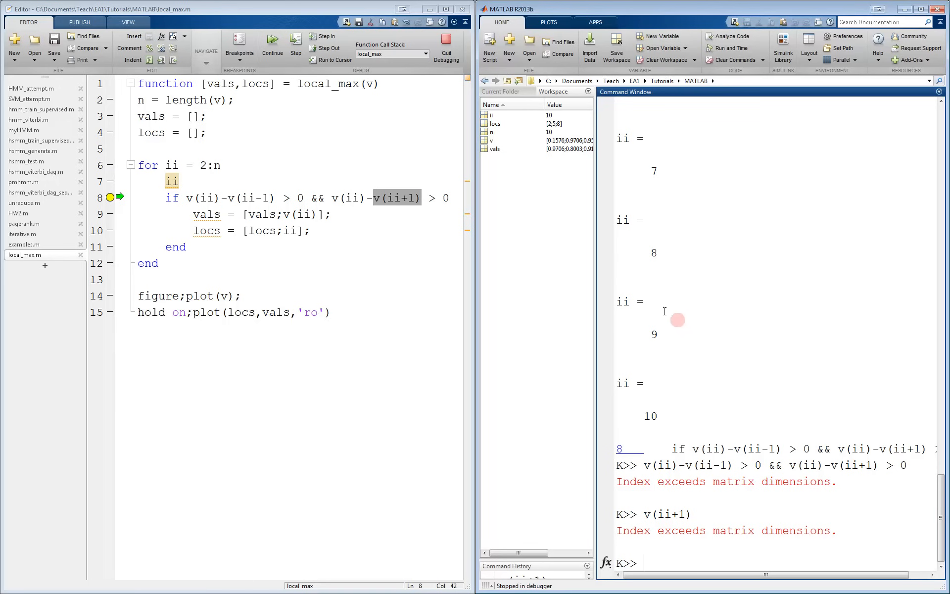
{"action": "left_click", "coordinate": [220, 165]}
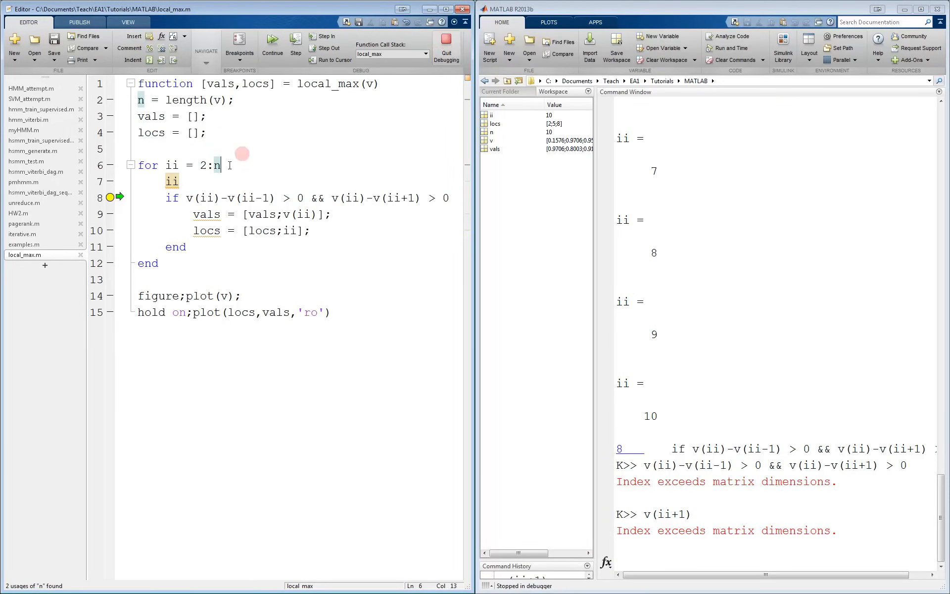
Change the loop to 2:n-1, save, and rerun local_max(a) to plot maxima at 2, 5, 8
{"action": "type", "text": "-1"}
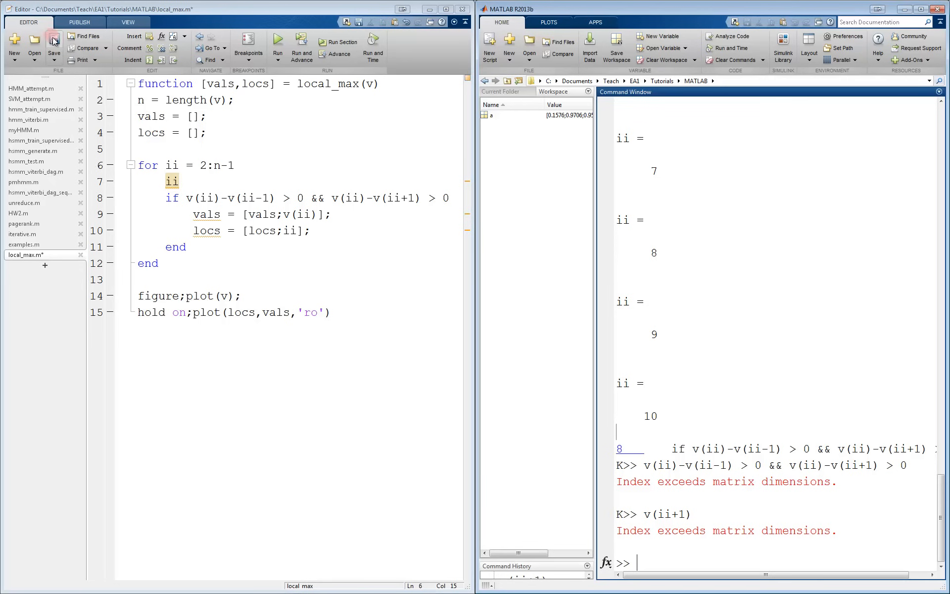
{"action": "left_click", "coordinate": [54, 46]}
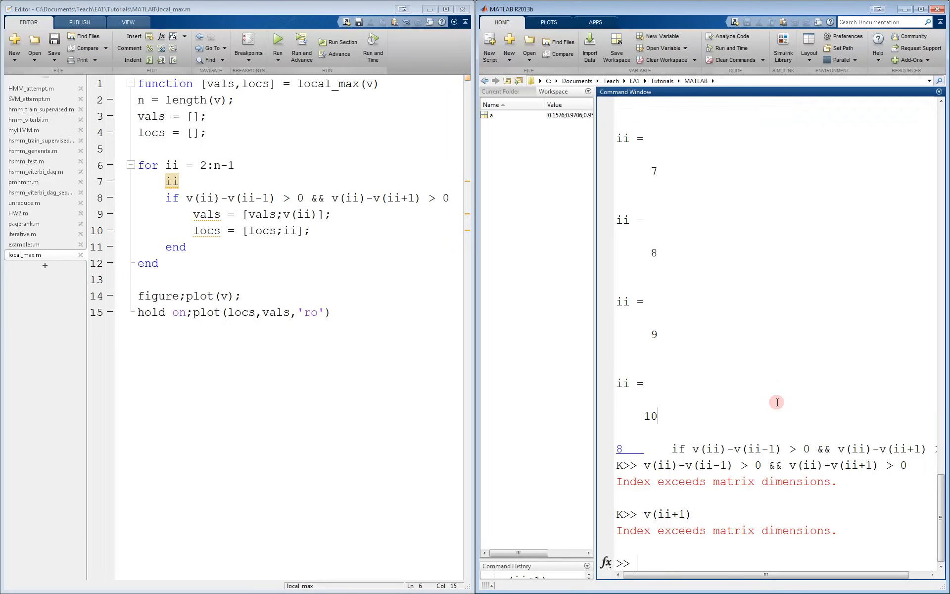
{"action": "type", "text": "[V,L] = local_max(a);"}
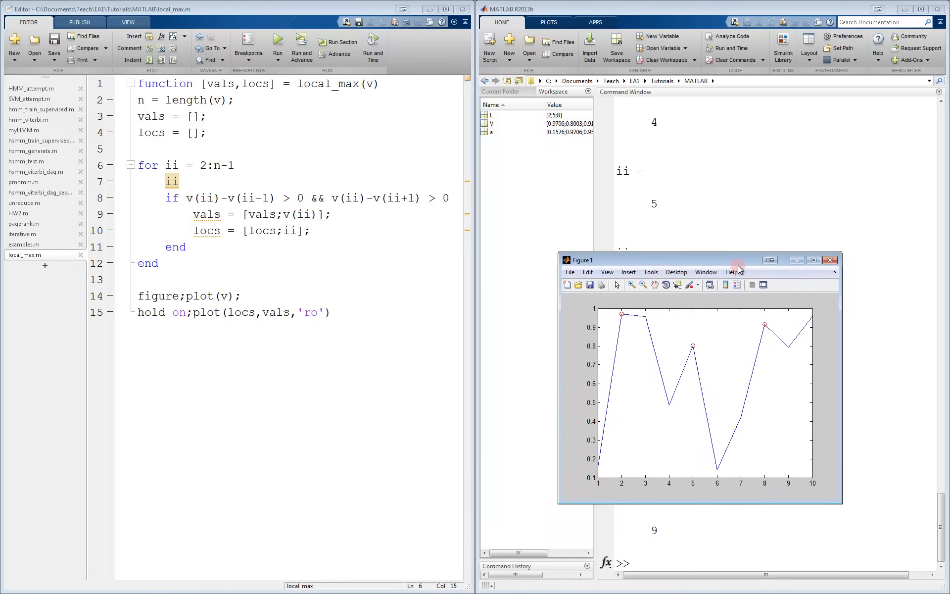
{"action": "mouse_move", "coordinate": [754, 332]}
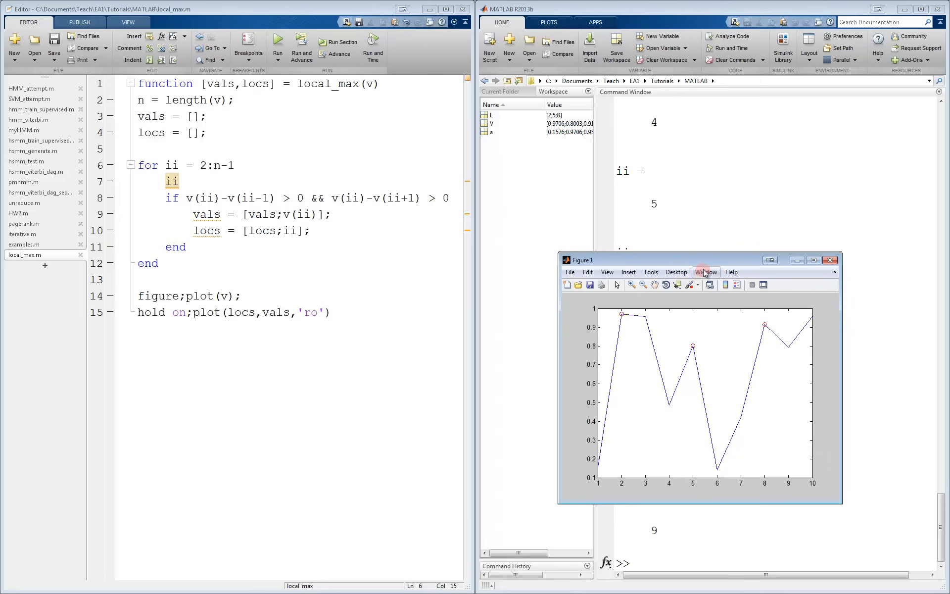
{"action": "mouse_move", "coordinate": [706, 264]}
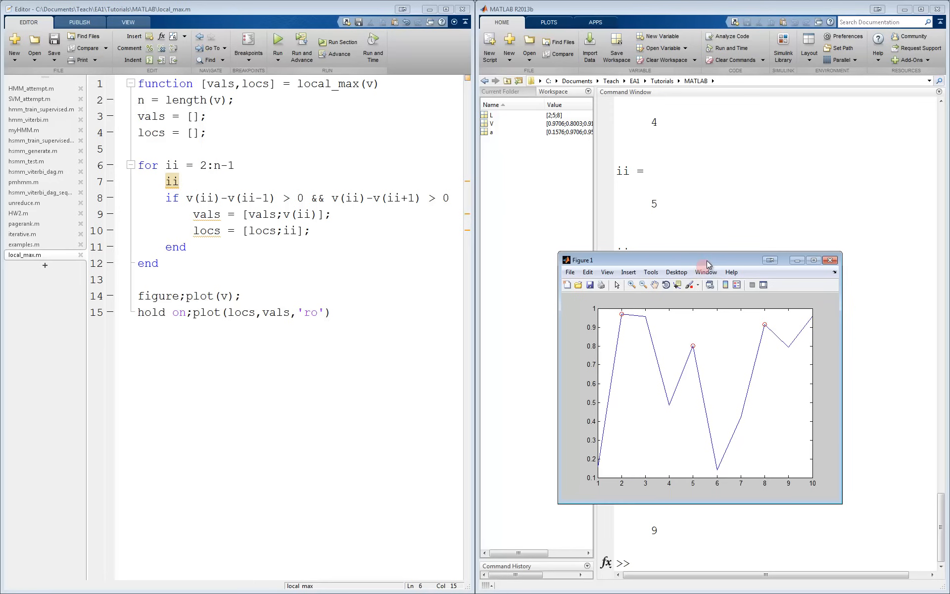